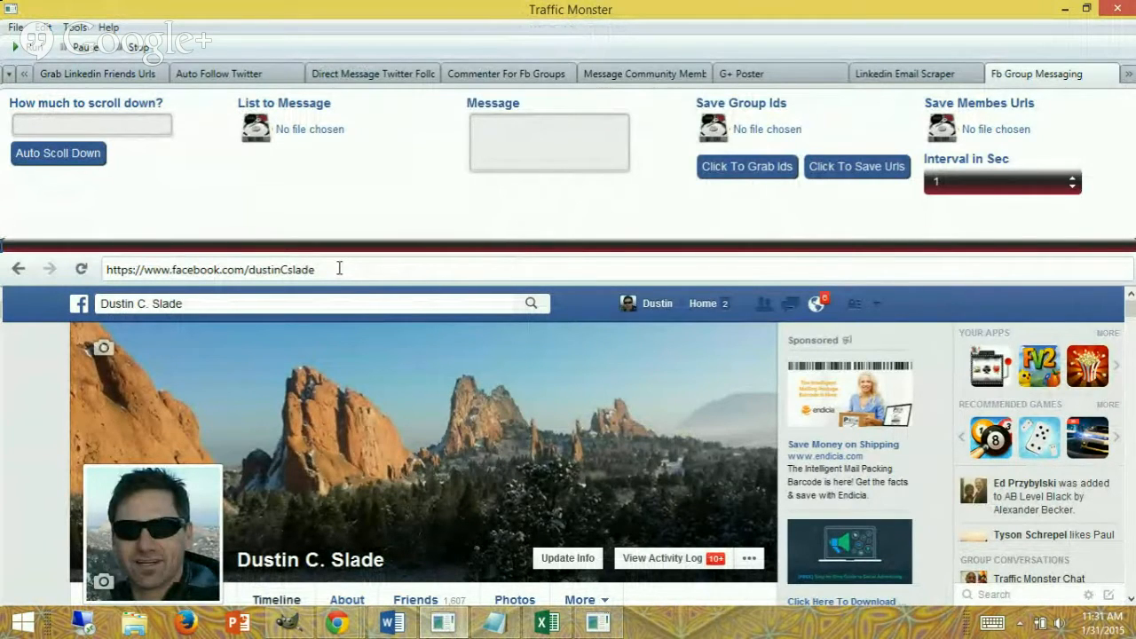
mouse_move(447, 218)
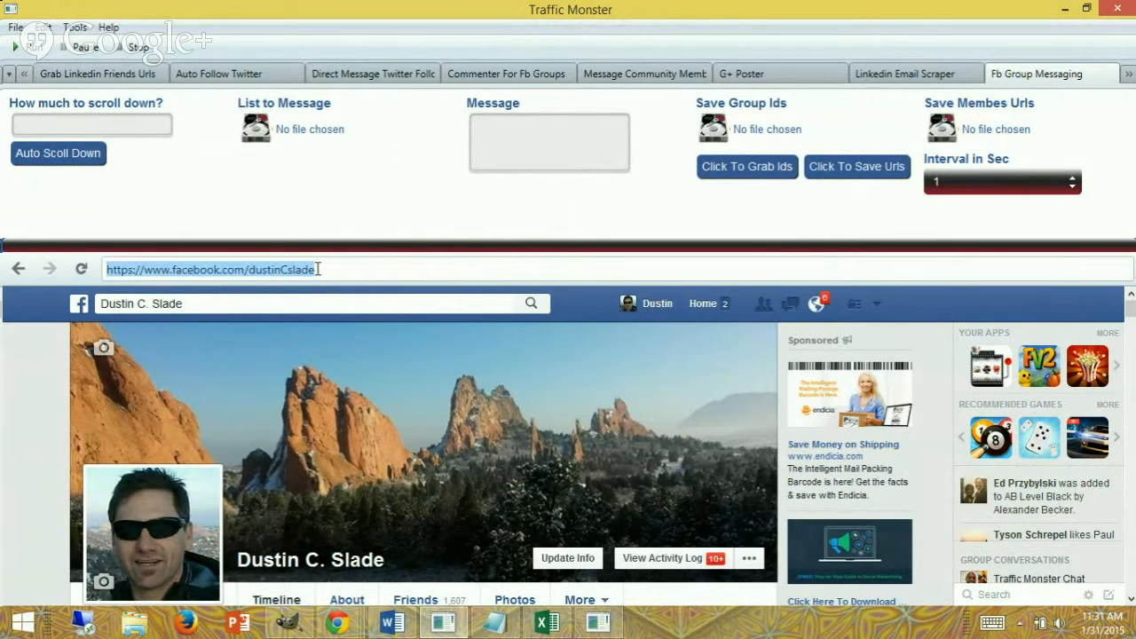
mouse_move(600, 388)
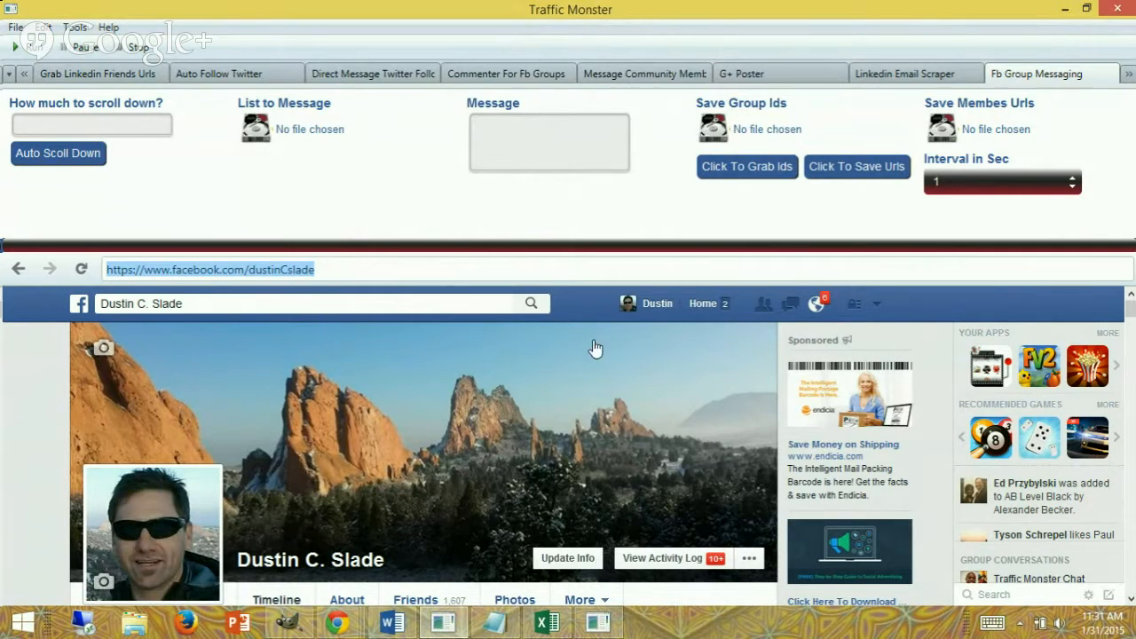
- Return to the Facebook home feed and scroll down through the list of joined groups
scroll("down", 3)
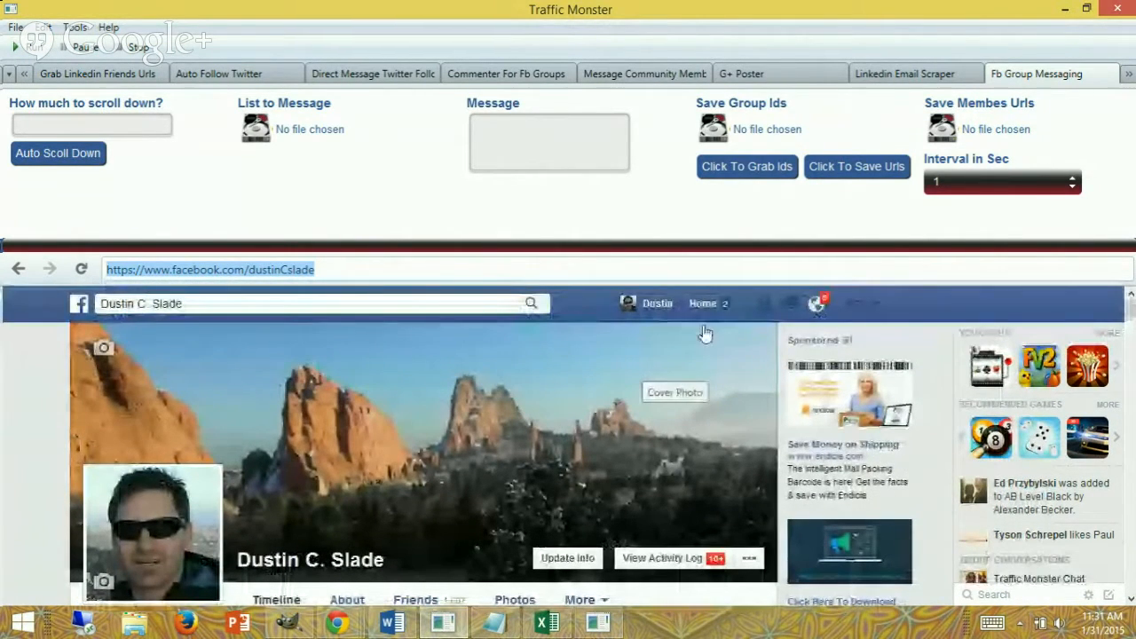
left_click(702, 302)
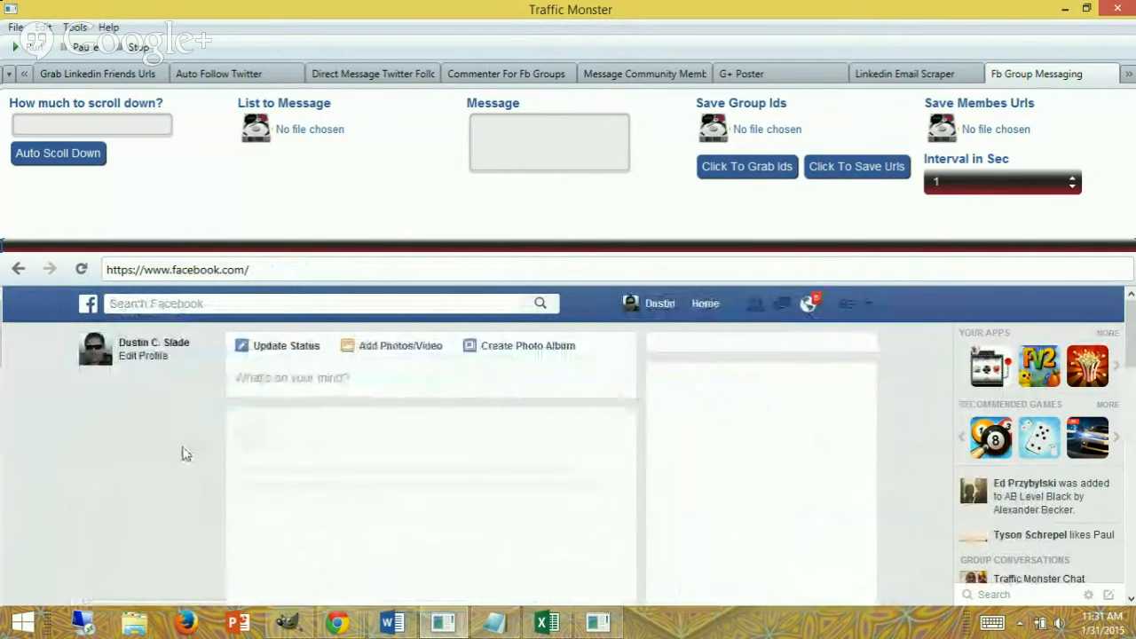
scroll("down", 3)
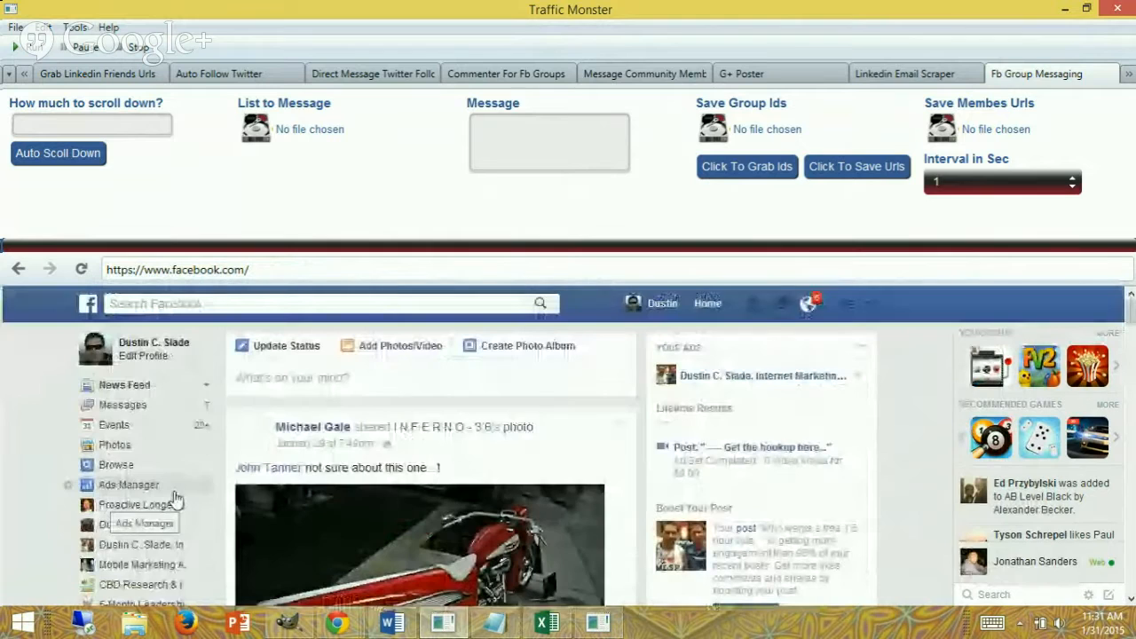
scroll("down", 3)
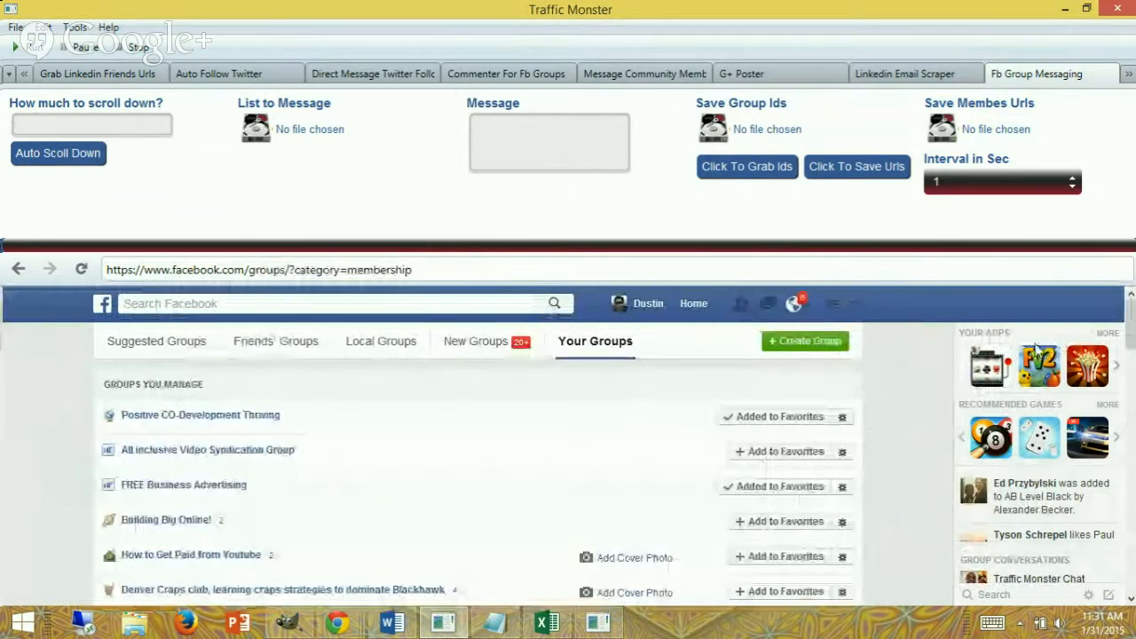
scroll("down", 3)
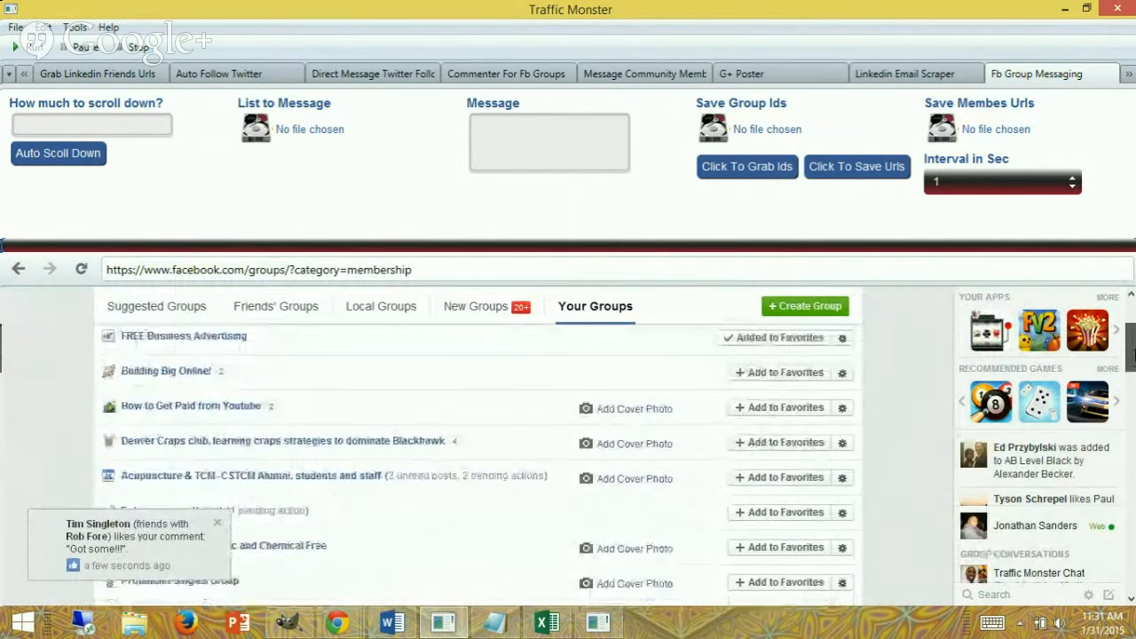
scroll("down", 3)
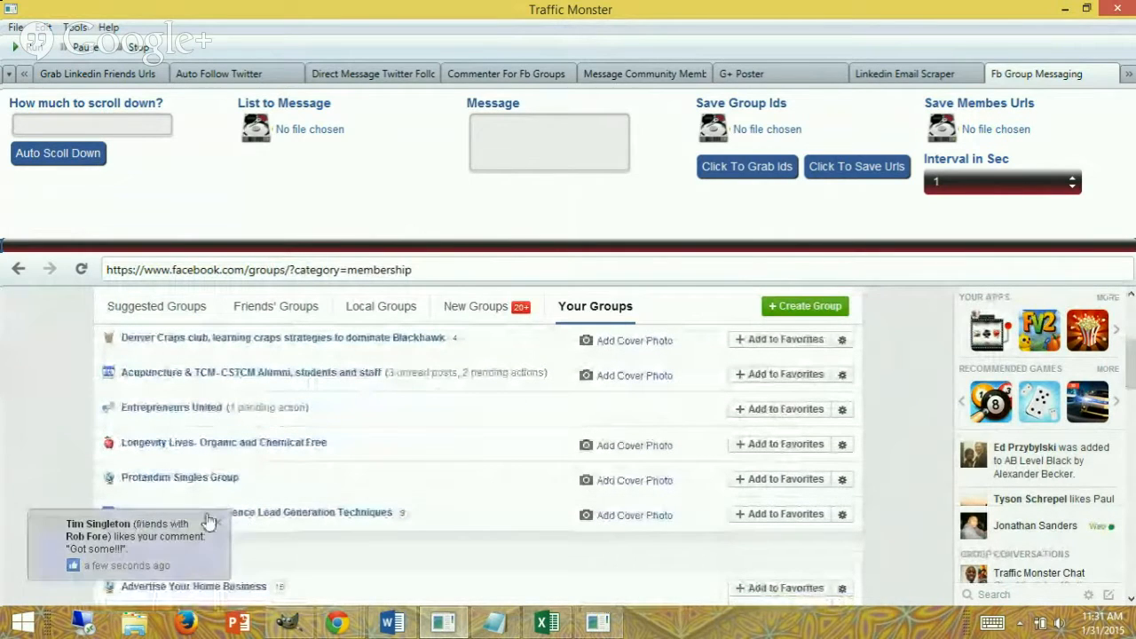
scroll("down", 3)
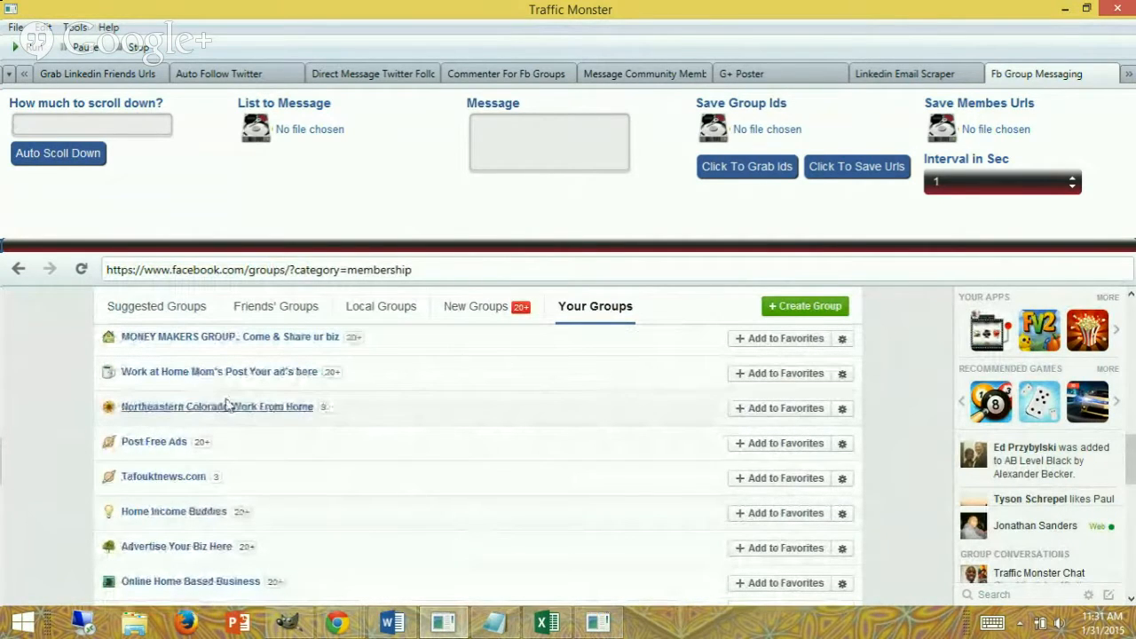
mouse_move(227, 410)
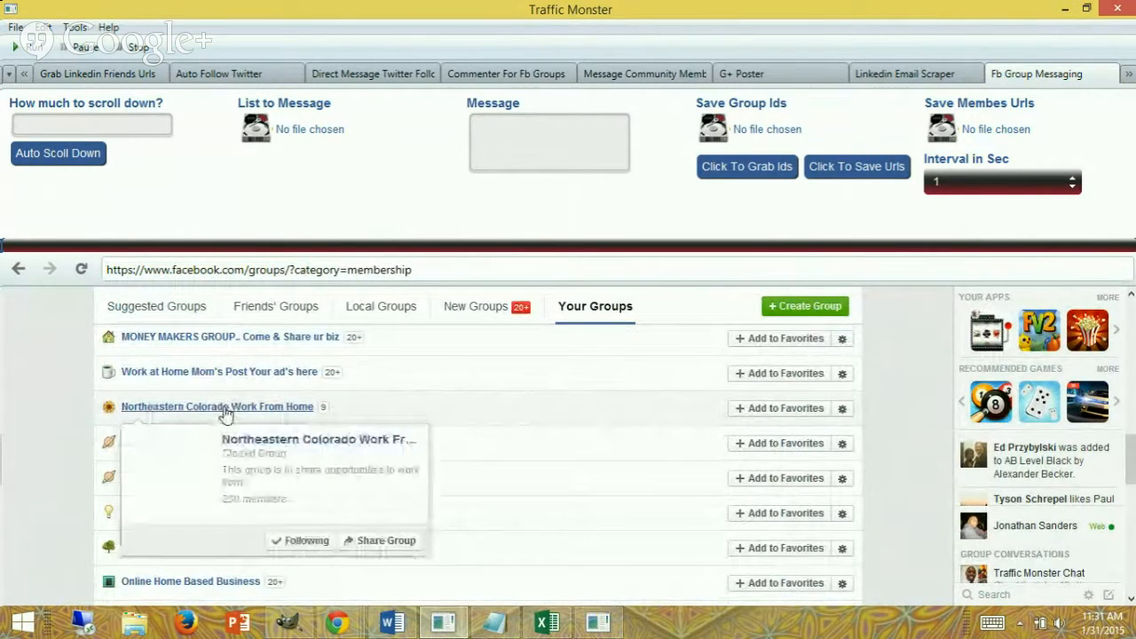
- Go to the Northeastern Colorado Work From Home group and show its 230-member list
left_click(217, 407)
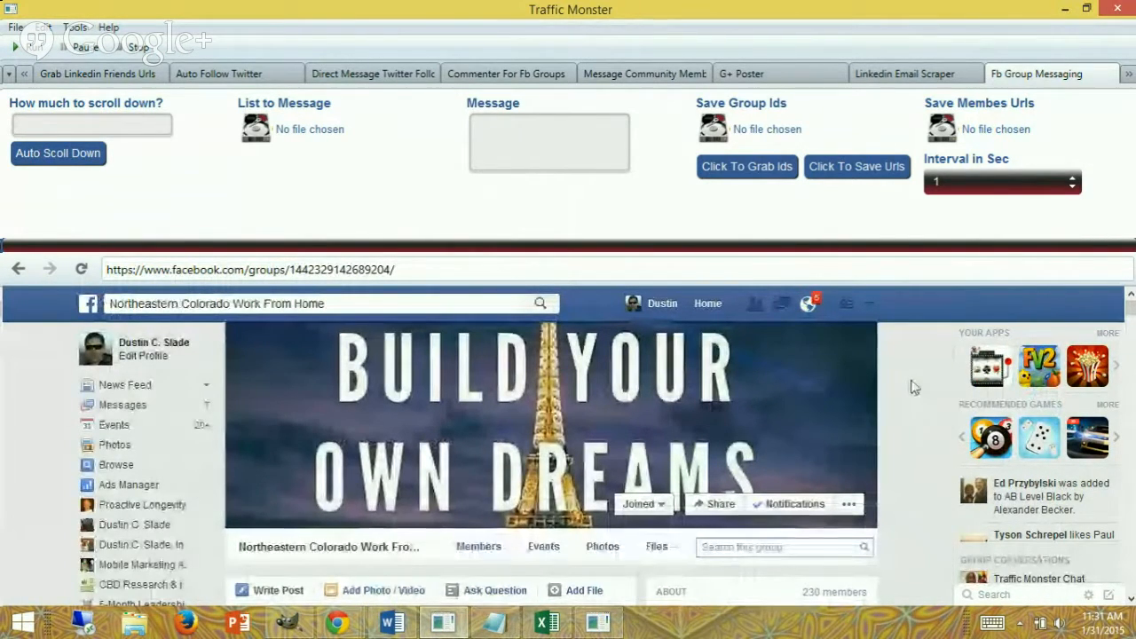
scroll("down", 3)
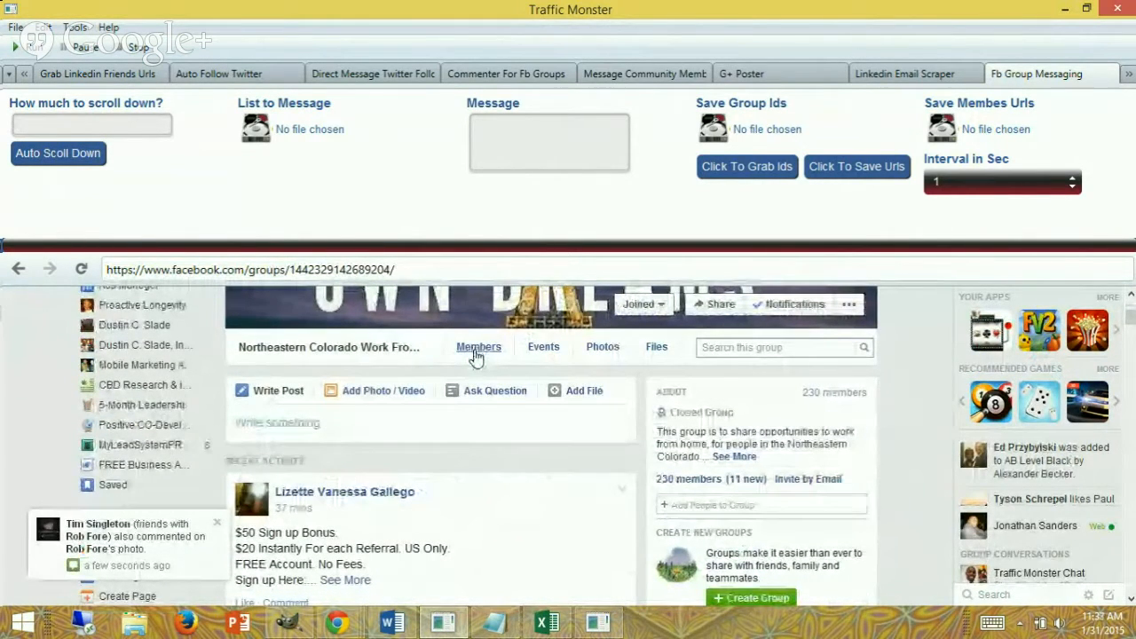
left_click(479, 346)
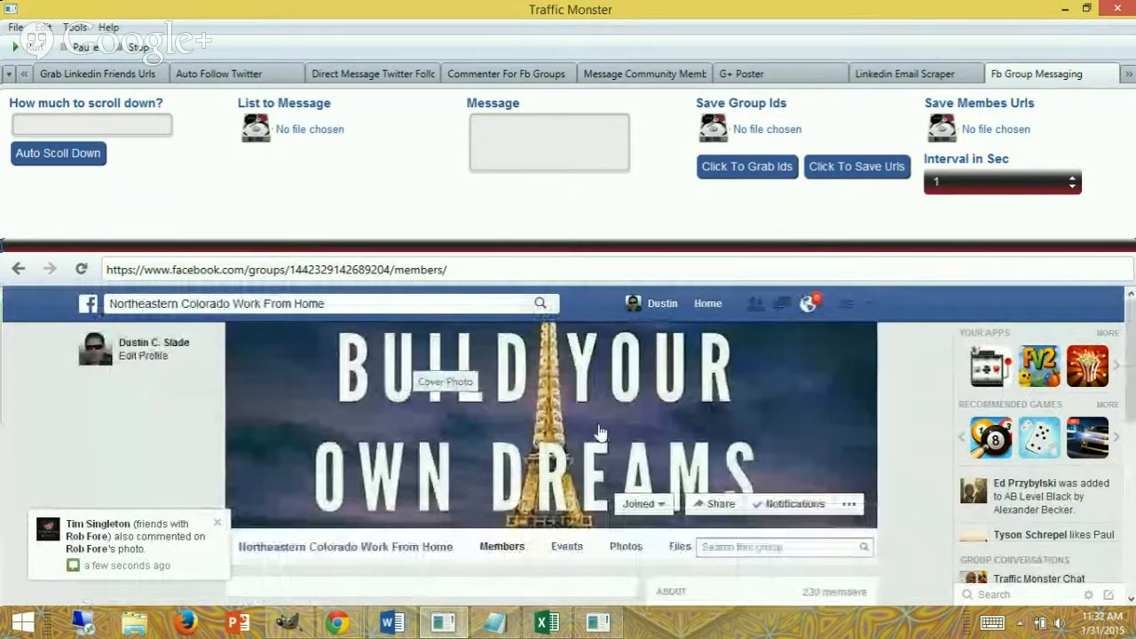
scroll("down", 3)
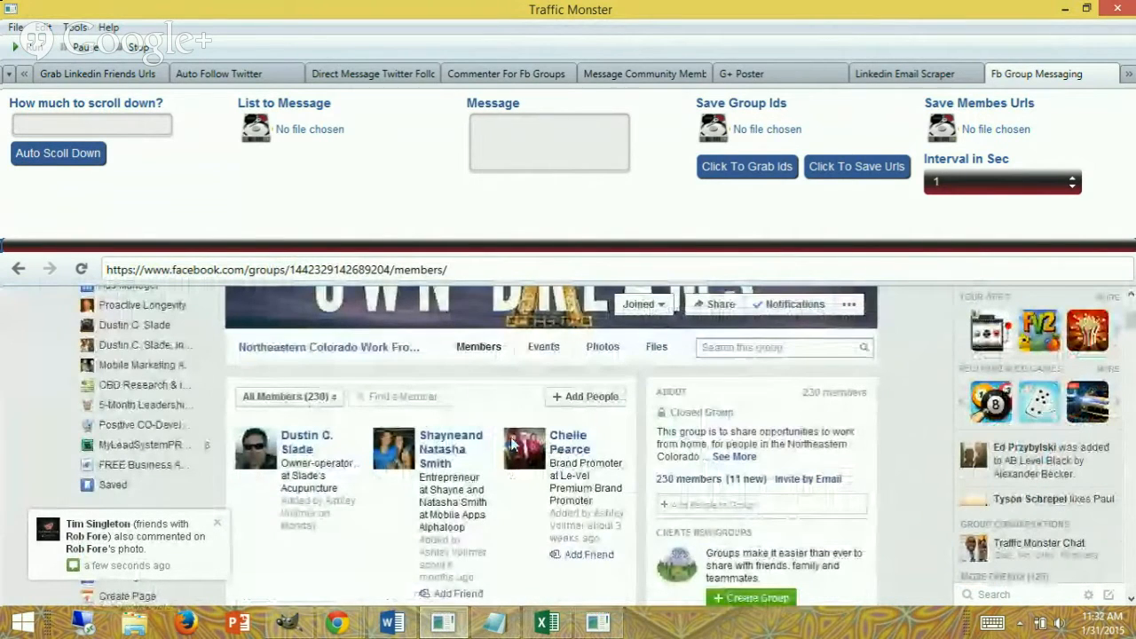
scroll("down", 3)
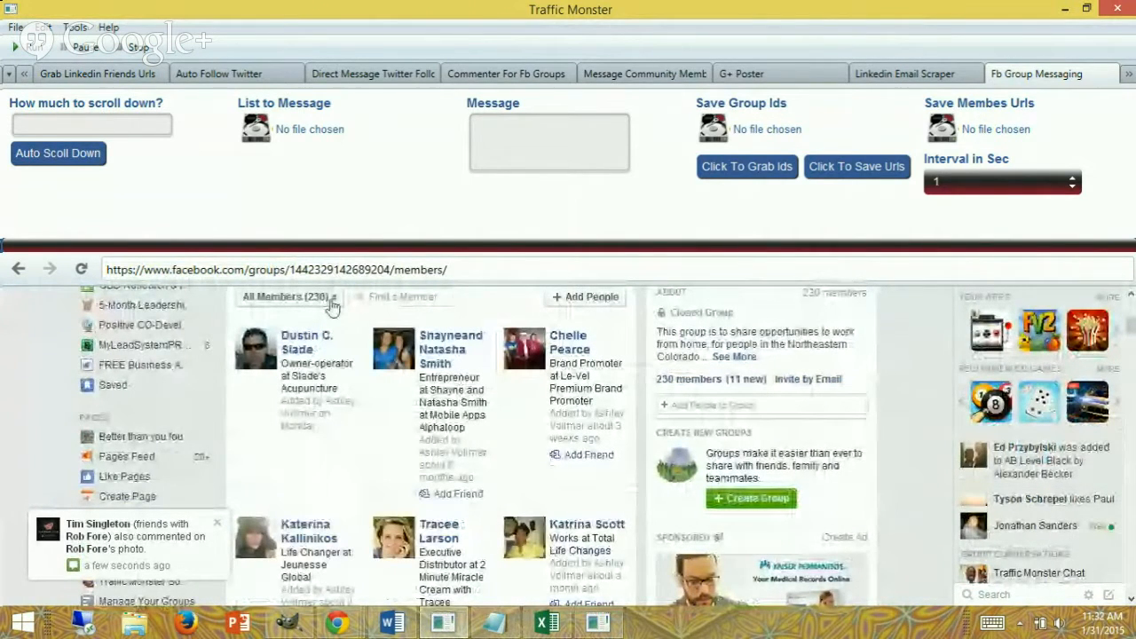
- Sort the group's members by join date and browse up and down the member list
left_click(288, 296)
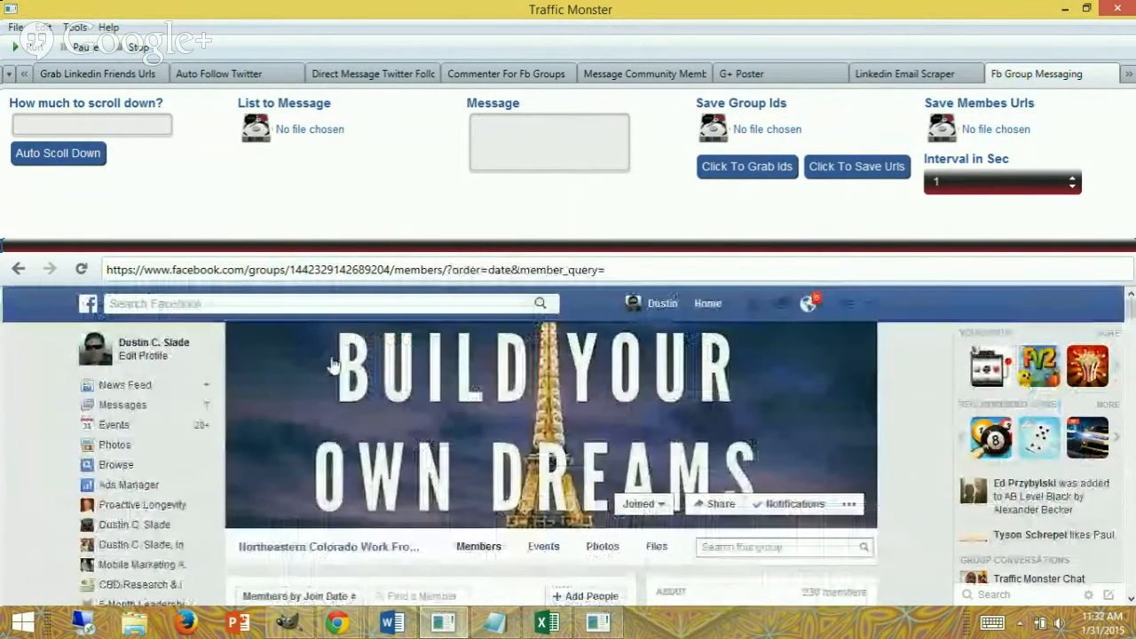
type("Northeastern Colorado Work From Home")
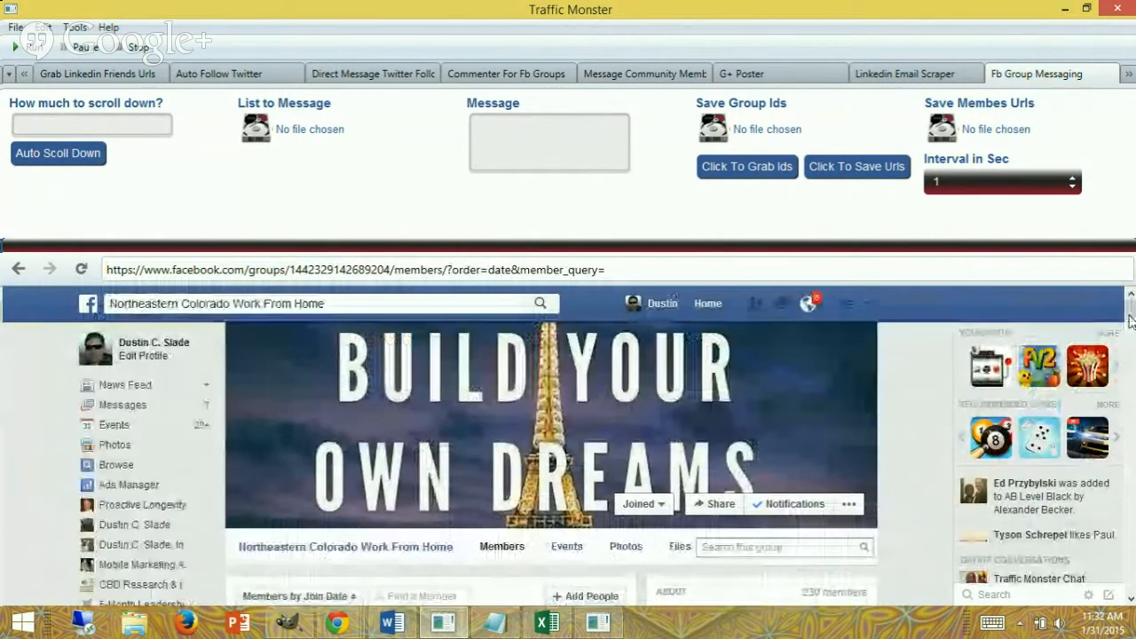
scroll("down", 3)
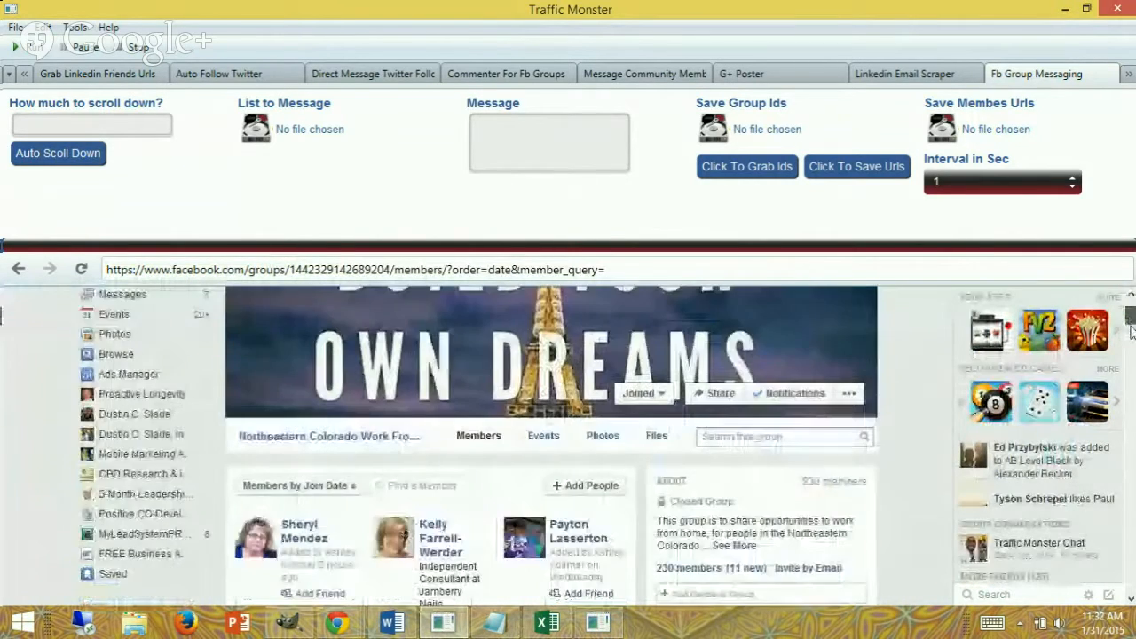
scroll("down", 3)
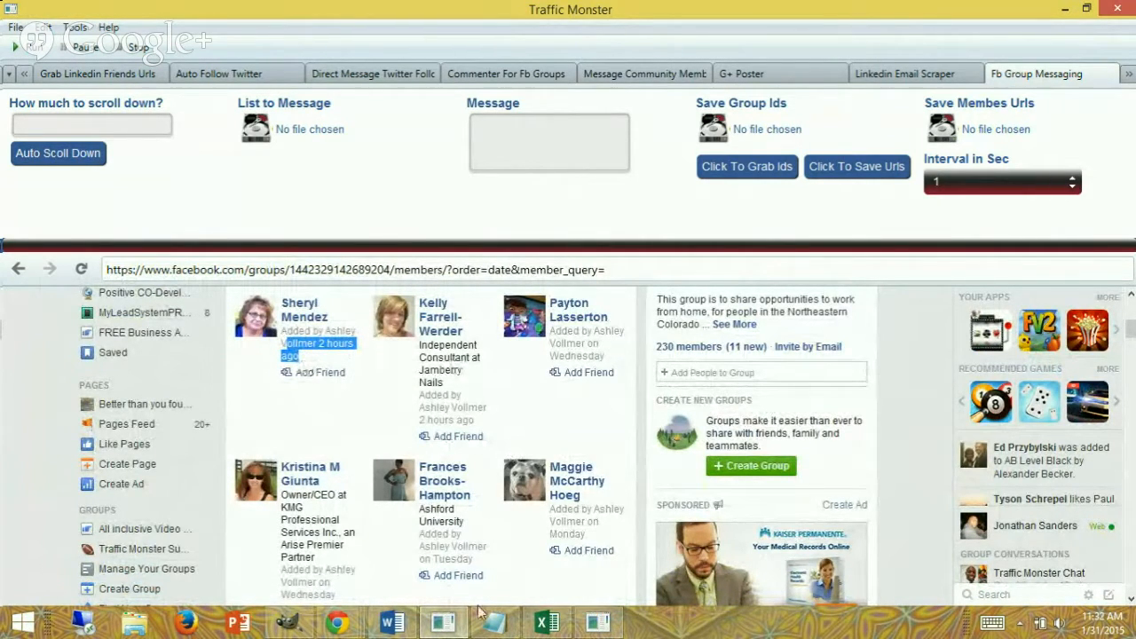
scroll("down", 3)
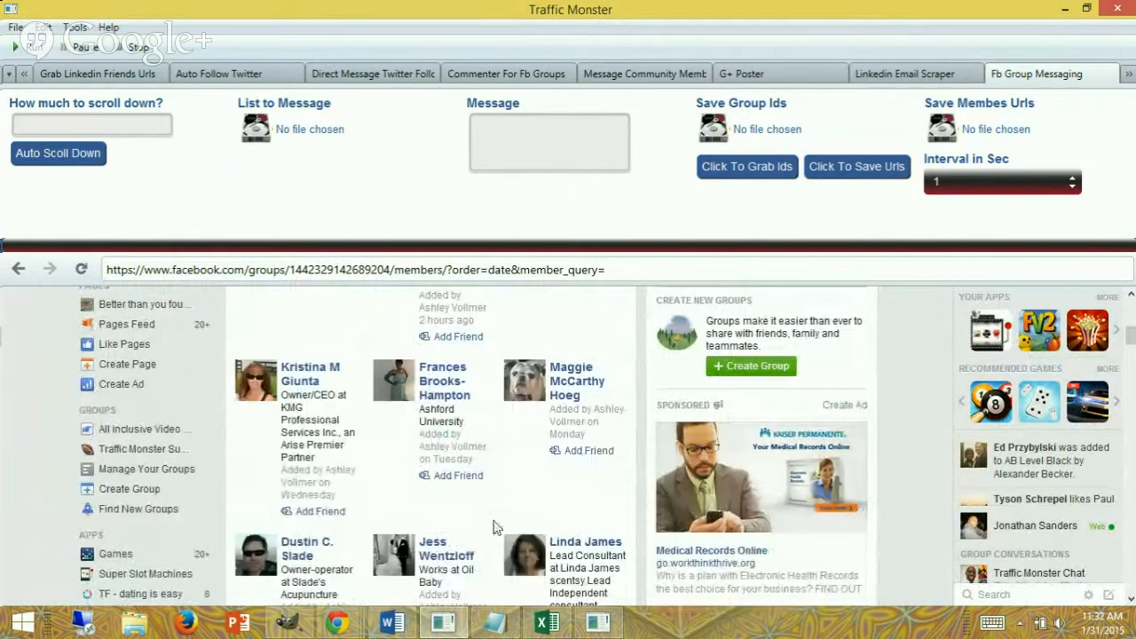
scroll("up", 3)
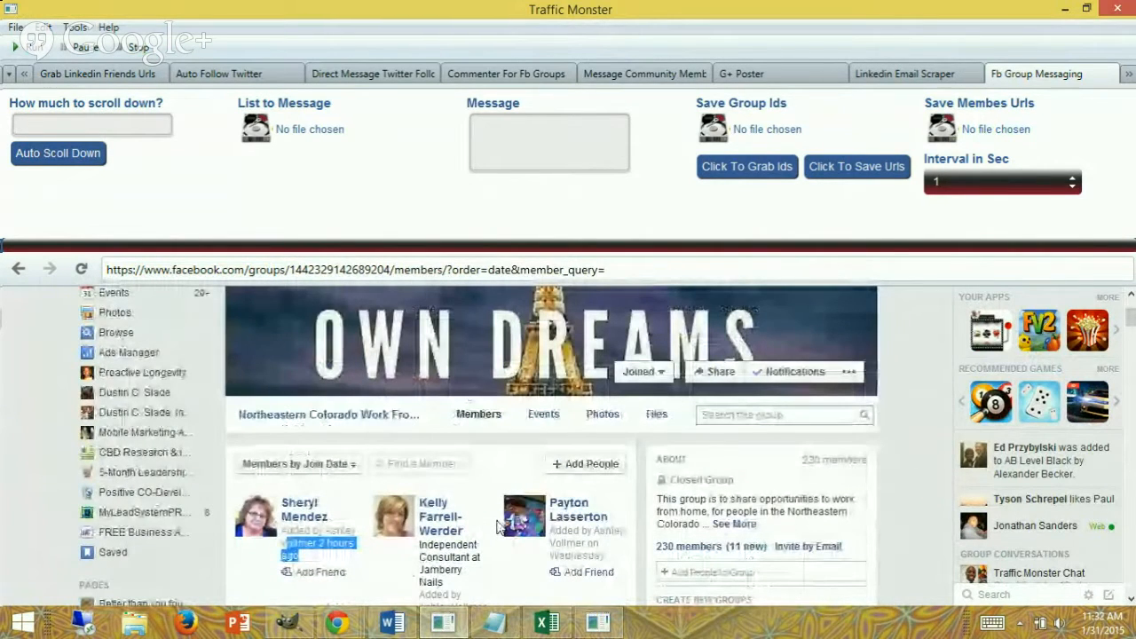
scroll("down", 3)
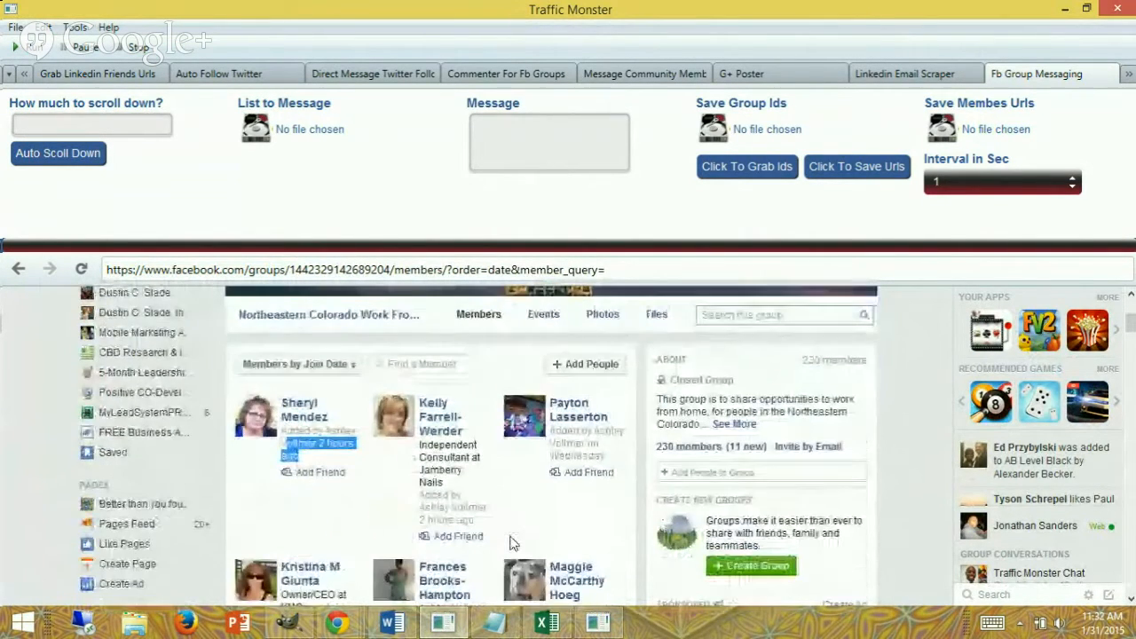
mouse_move(496, 518)
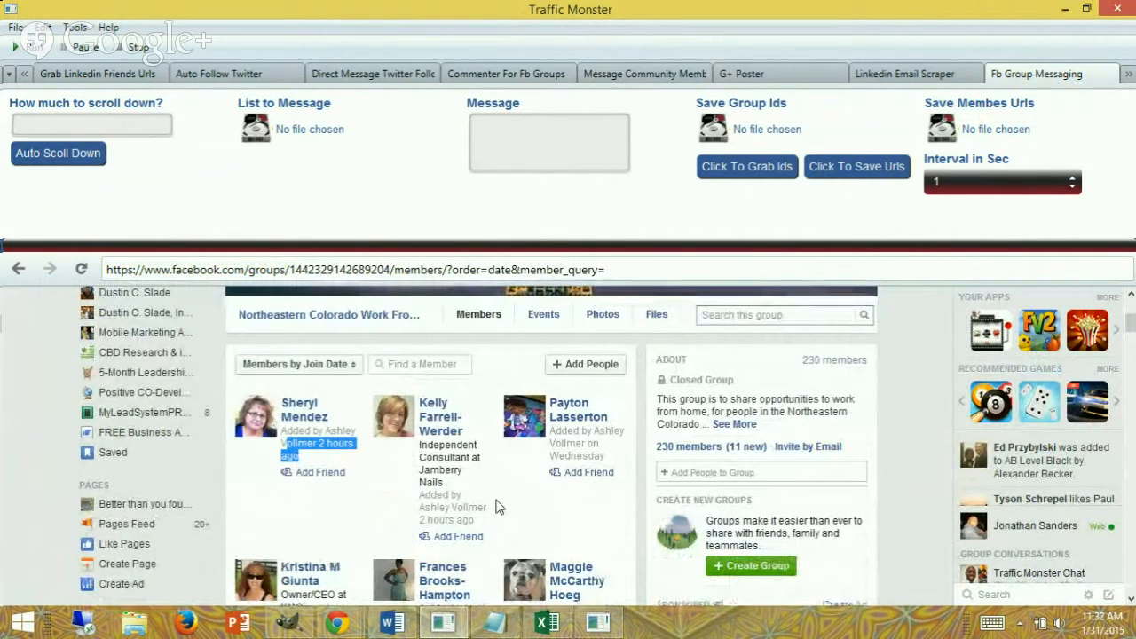
scroll("up", 3)
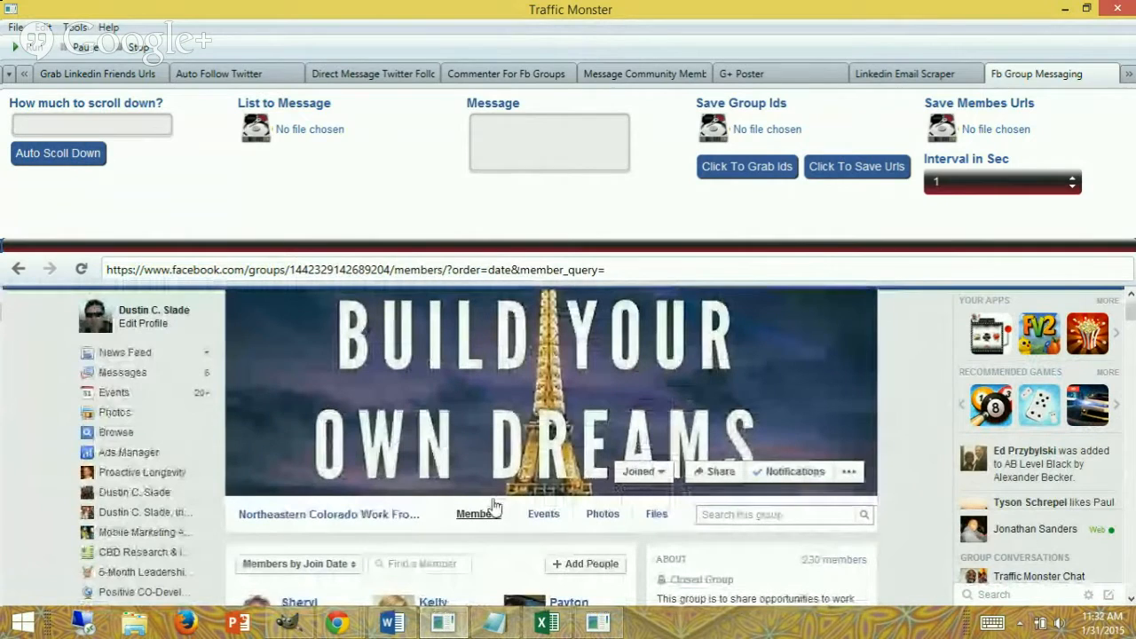
scroll("down", 3)
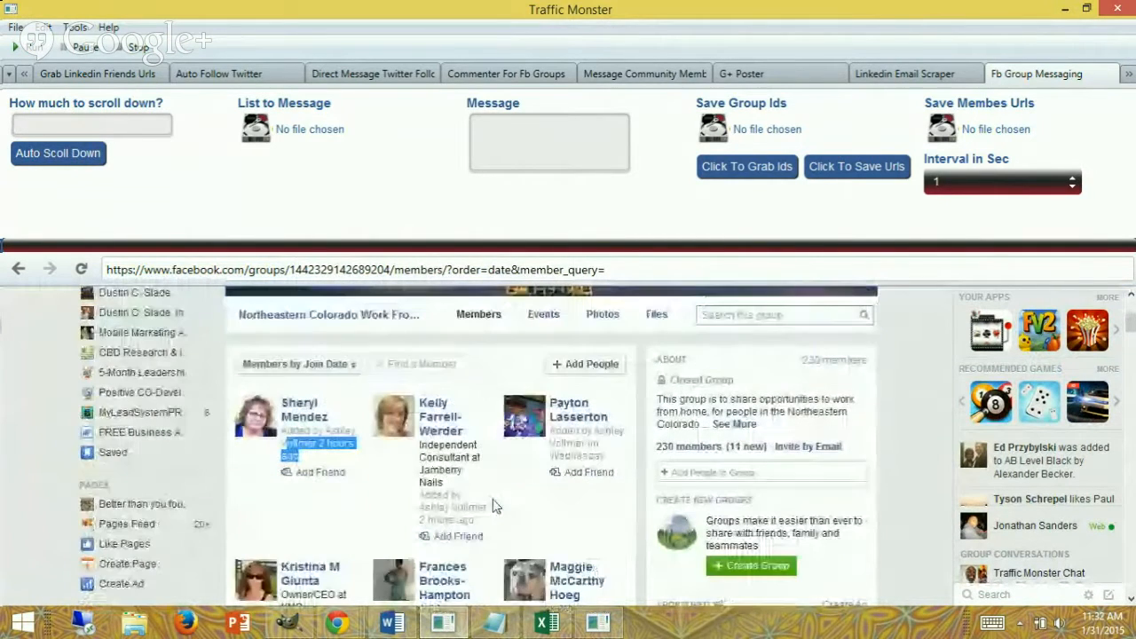
mouse_move(571, 547)
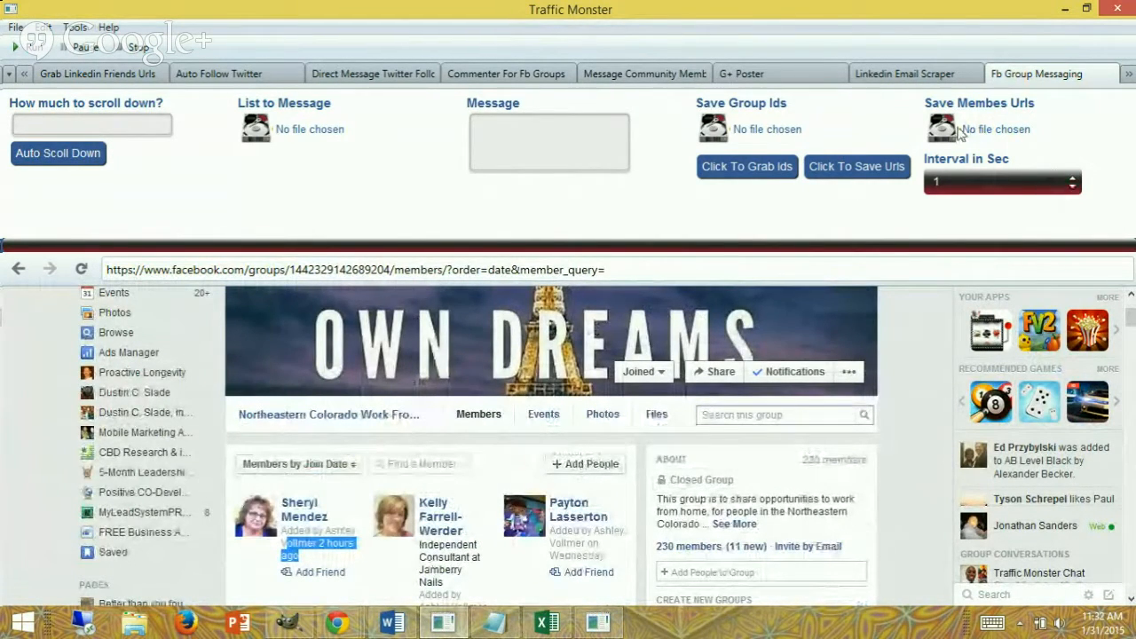
mouse_move(940, 131)
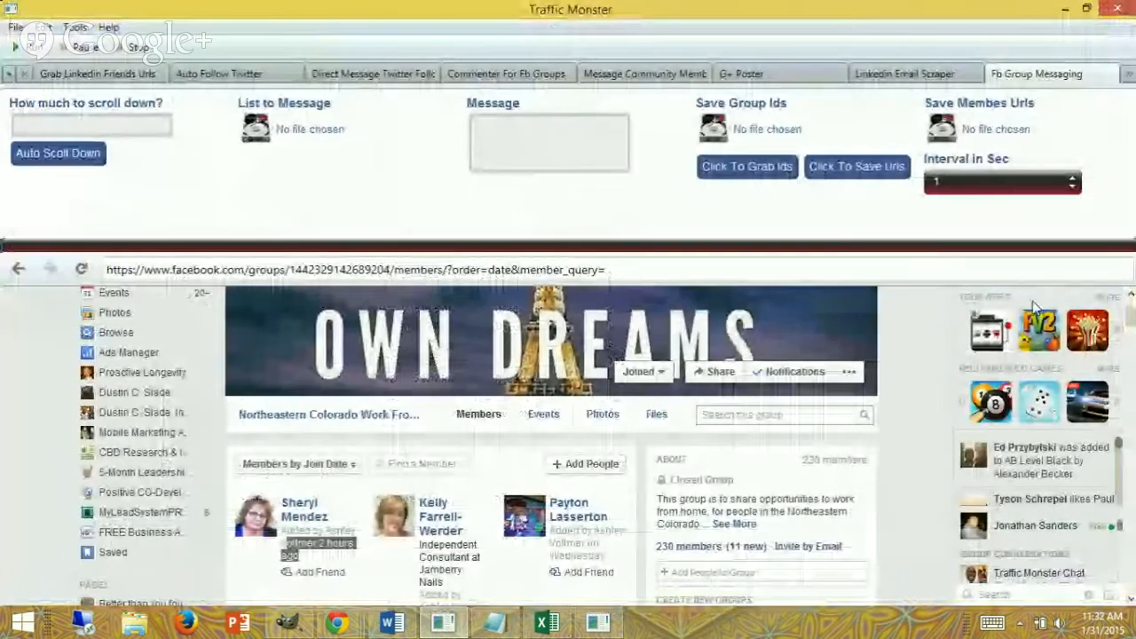
mouse_move(942, 131)
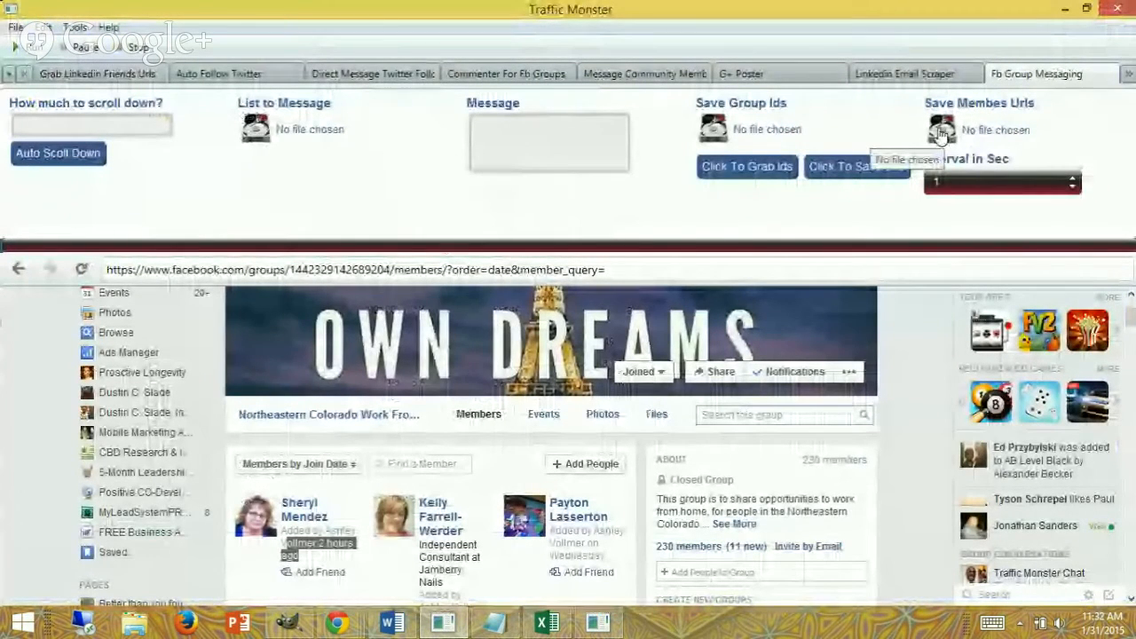
- Save the member URLs to northeasterncoworkfromhomememberurls.txt on the Desktop
left_click(943, 131)
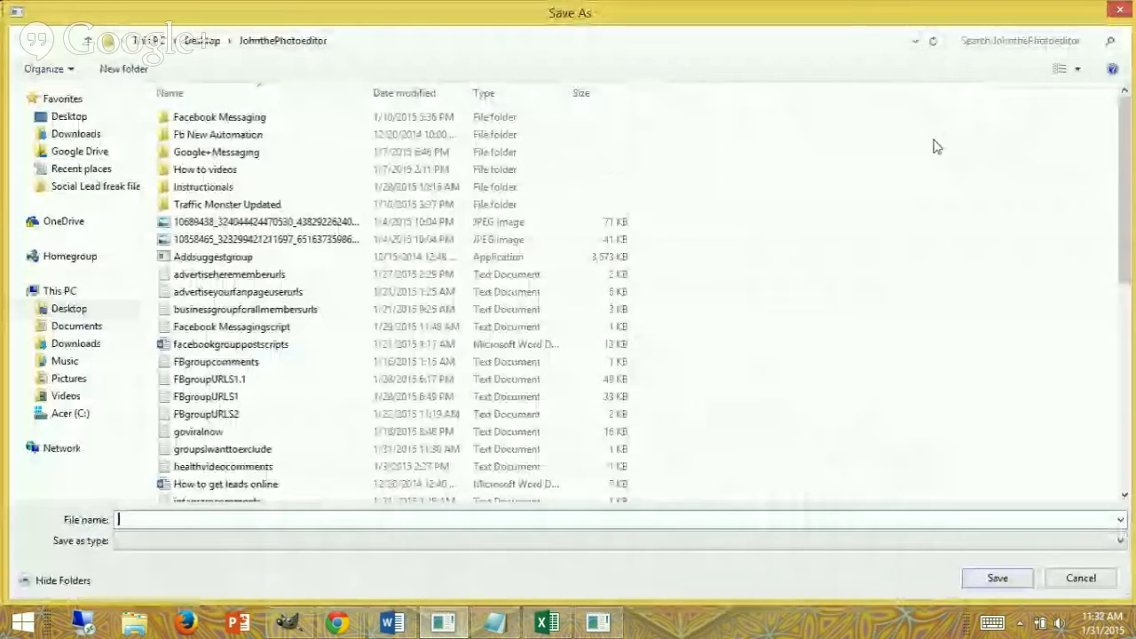
type("non")
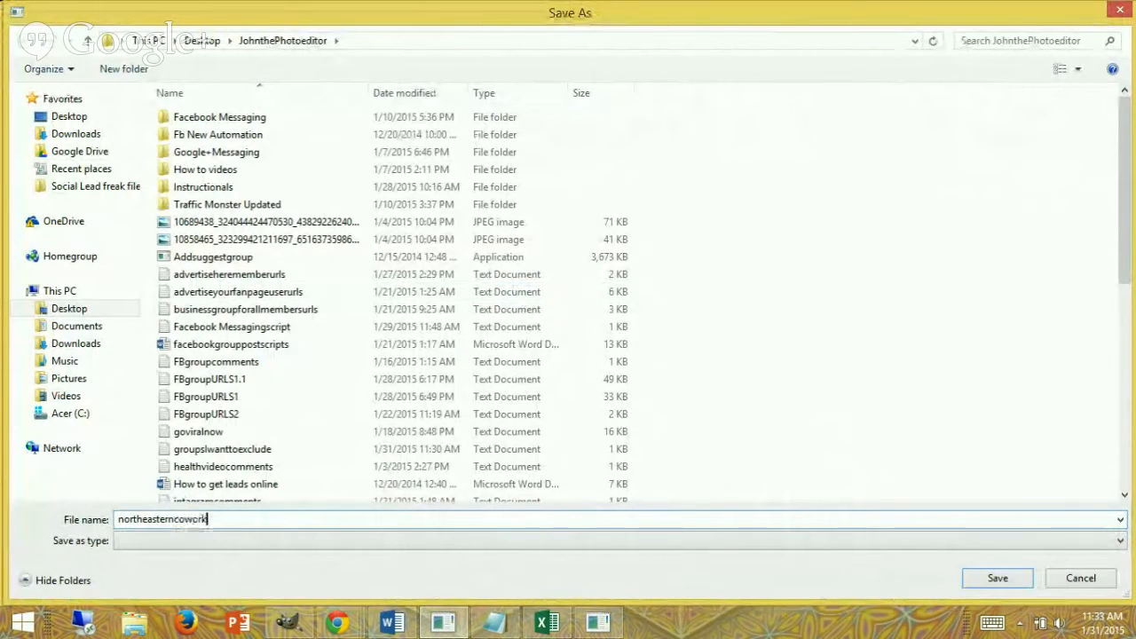
type("fromhome.")
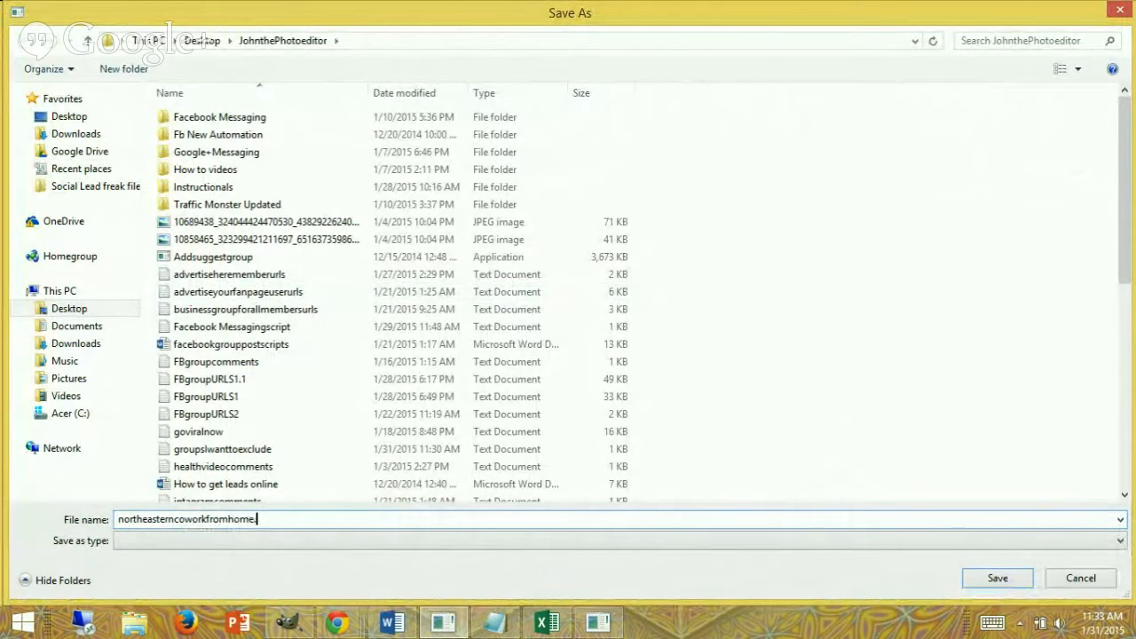
type("txt")
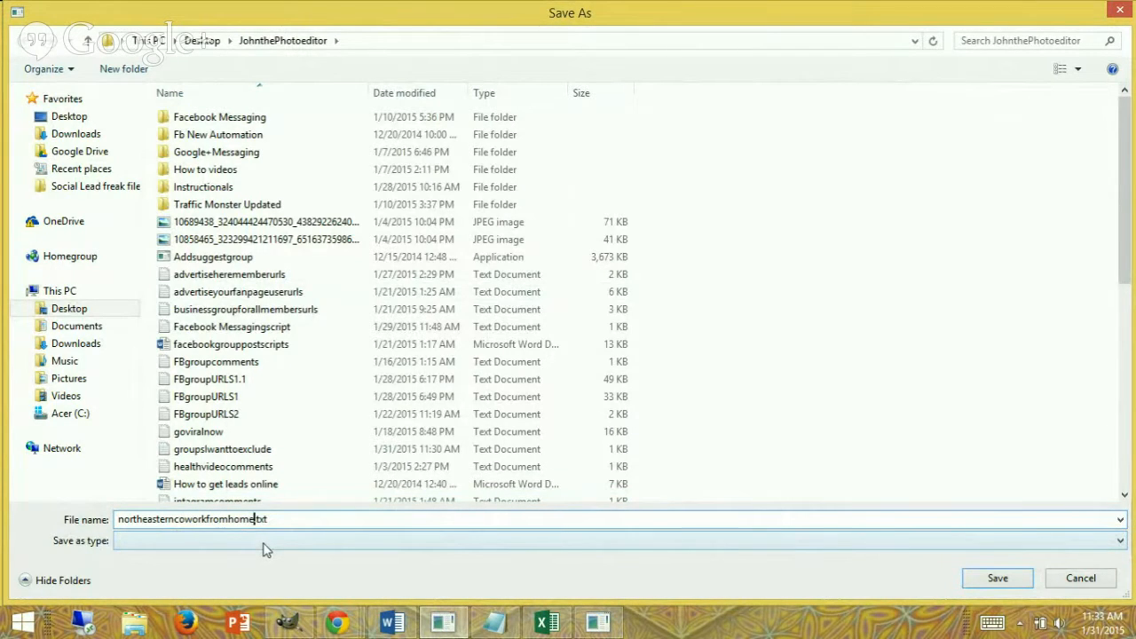
type("members")
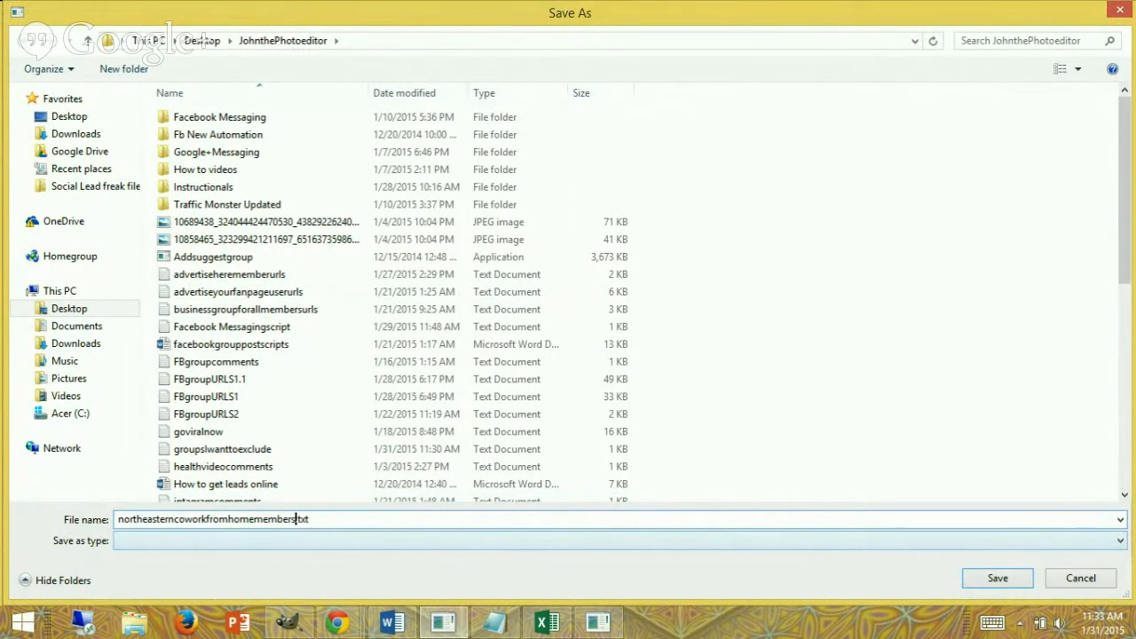
type("urls")
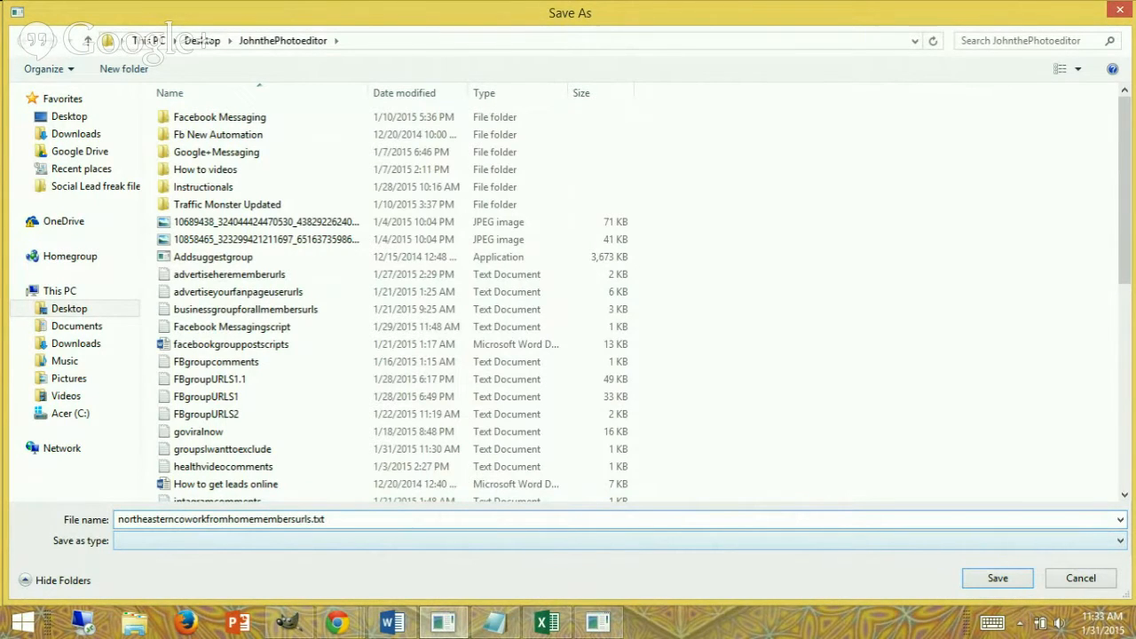
left_click(997, 579)
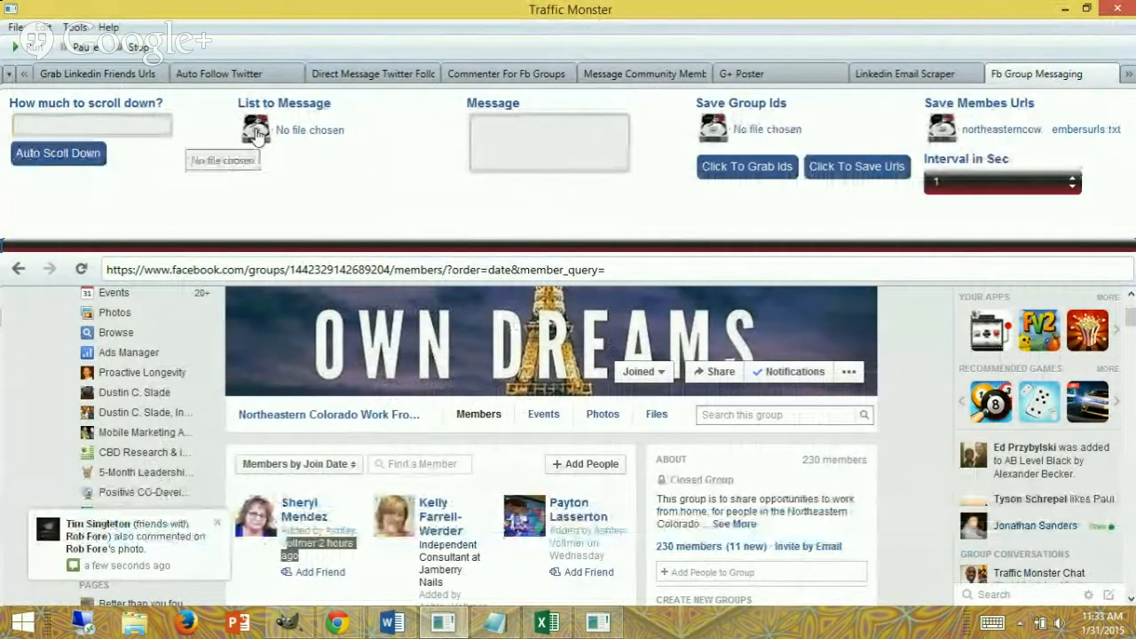
- Load northeasterncoworkfromhomememberurls.txt as the List to Message file
left_click(255, 132)
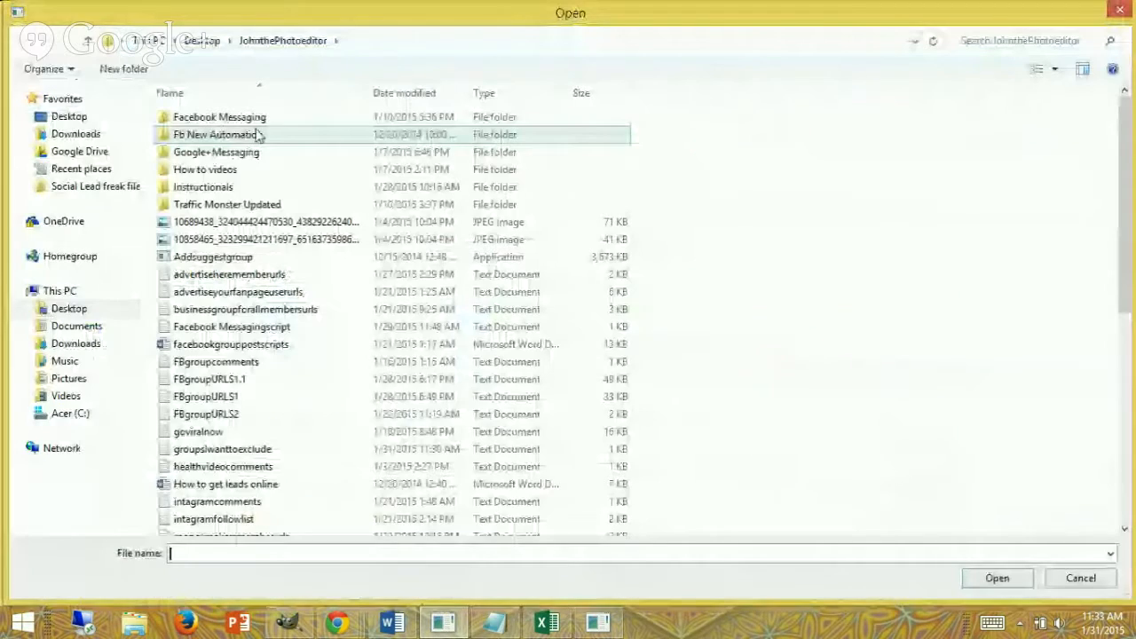
left_click(224, 465)
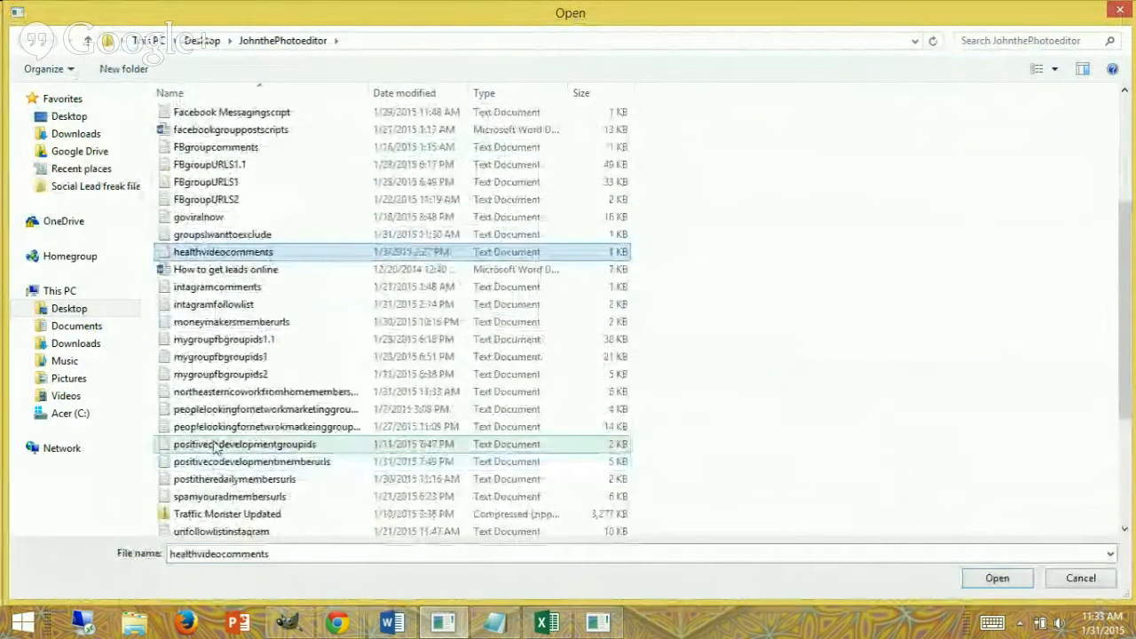
left_click(998, 576)
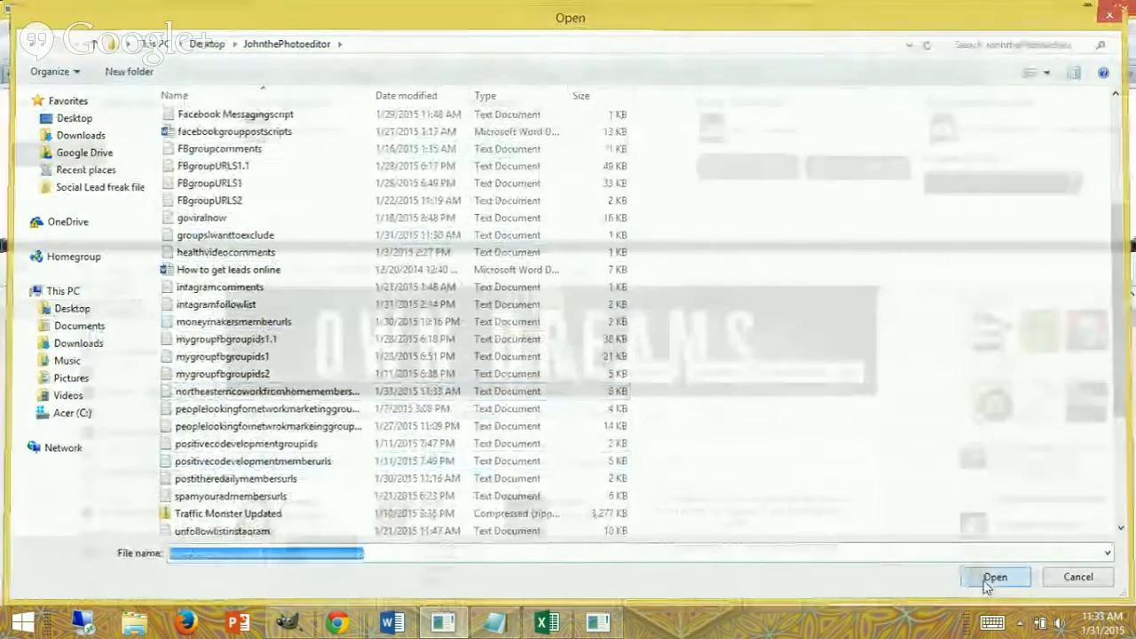
left_click(994, 577)
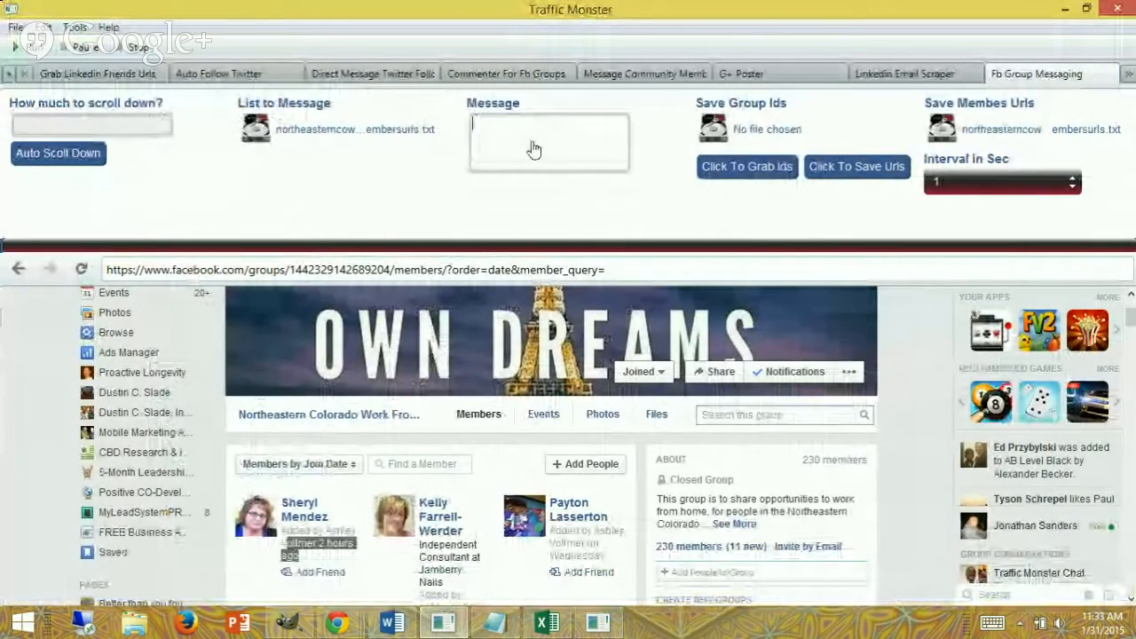
- Enter the greeting "Hey what's up. I saw you in the Colorado work from home group. How's it going?"
type("Hi")
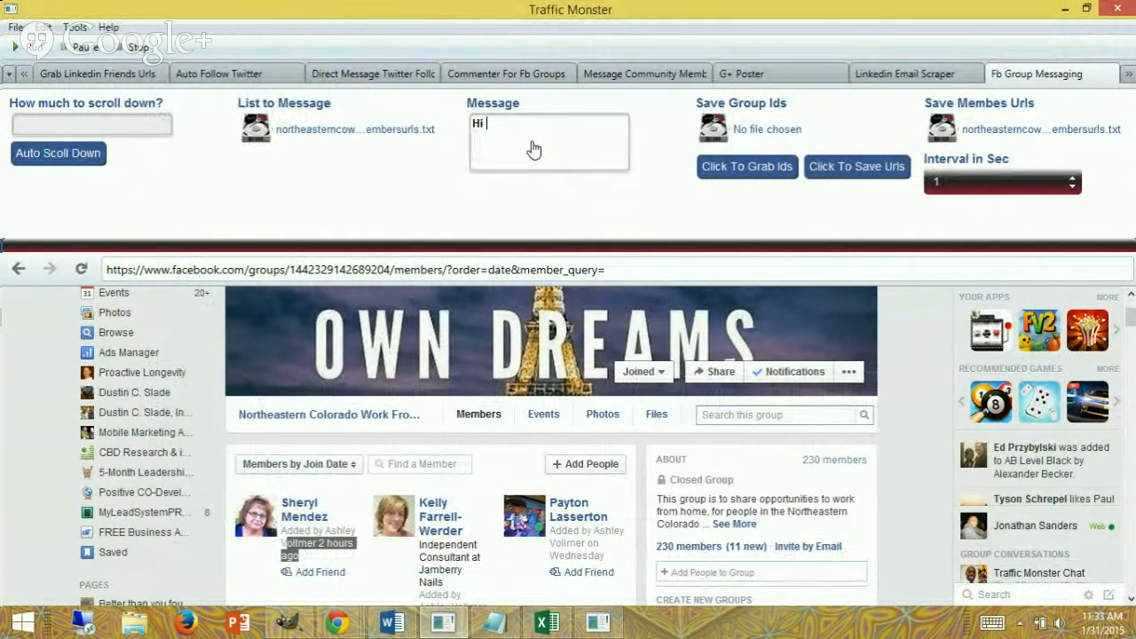
type("Hey what's up")
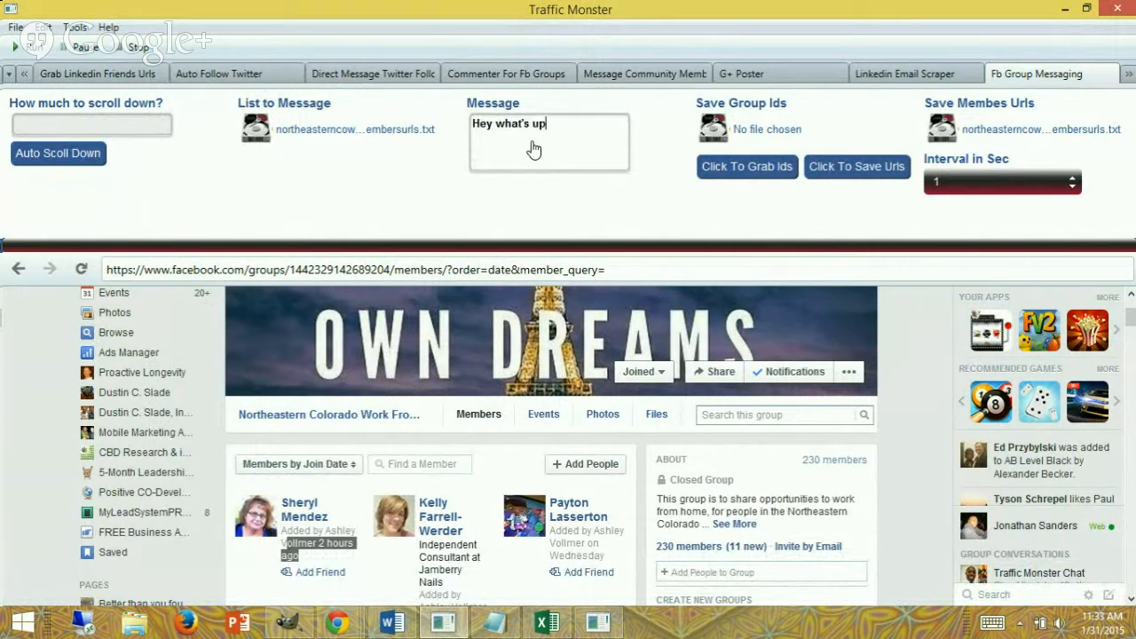
type(".")
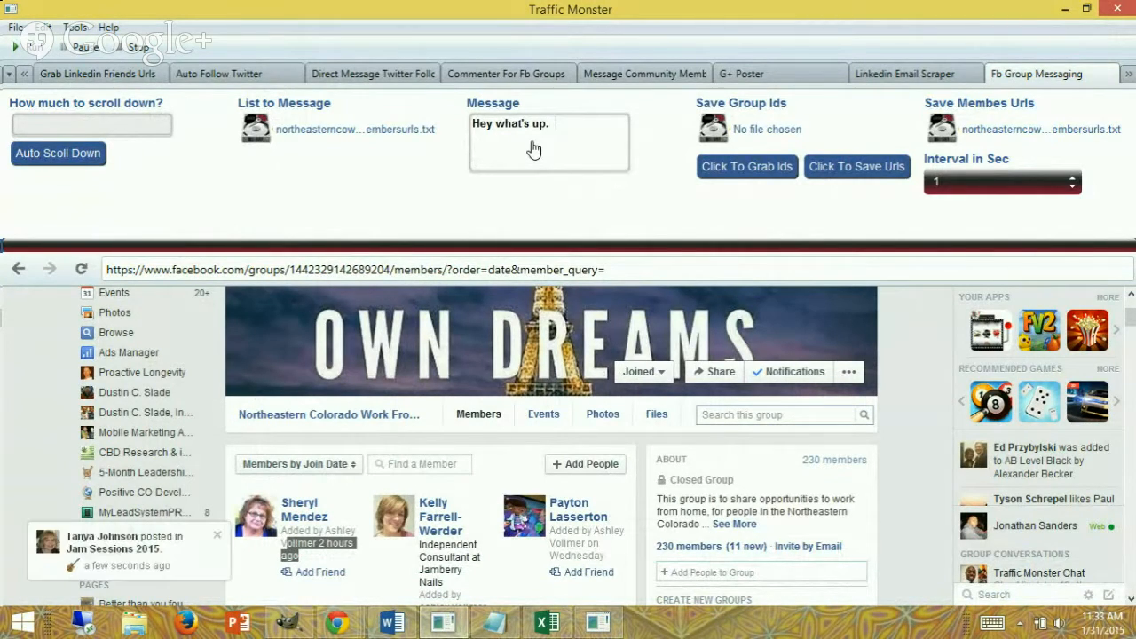
type("I saw you in the work")
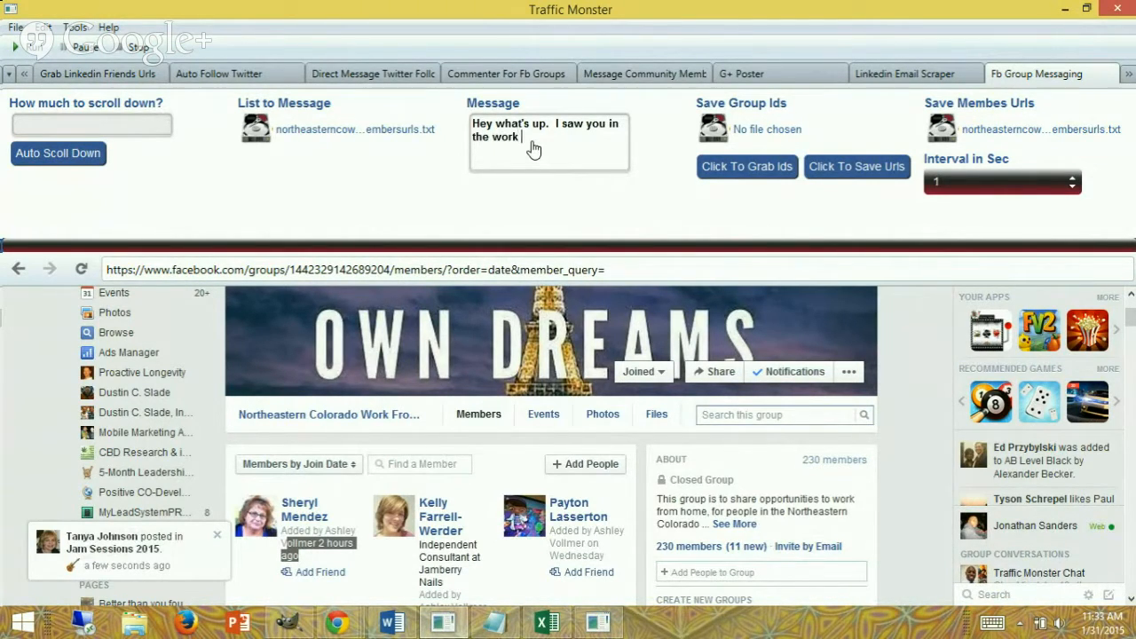
type("Colorado")
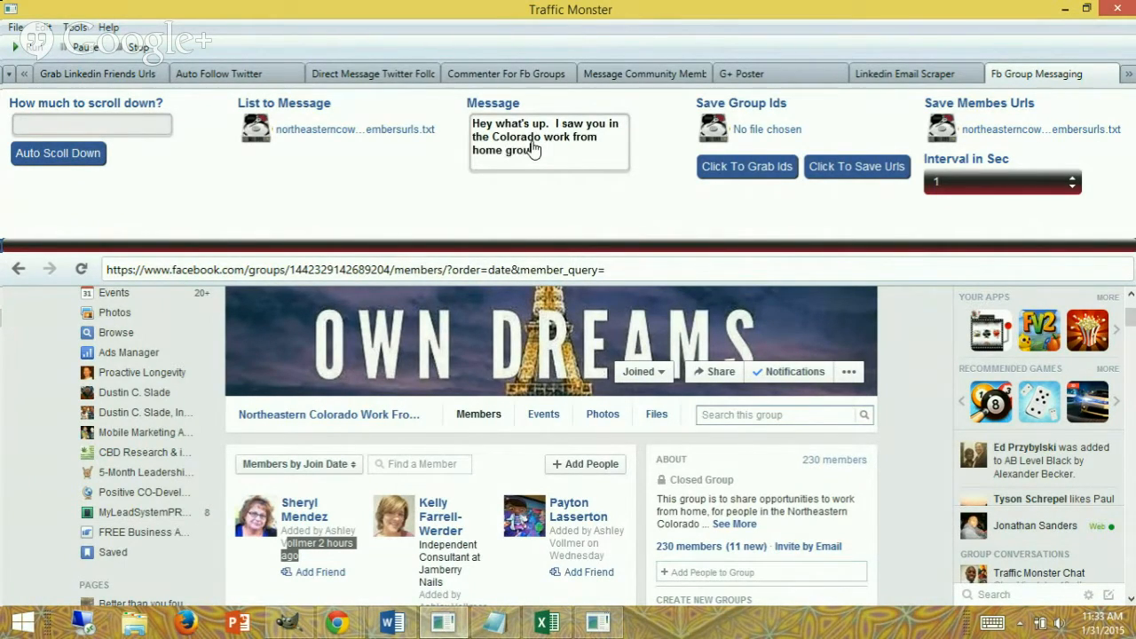
type("How's it going?")
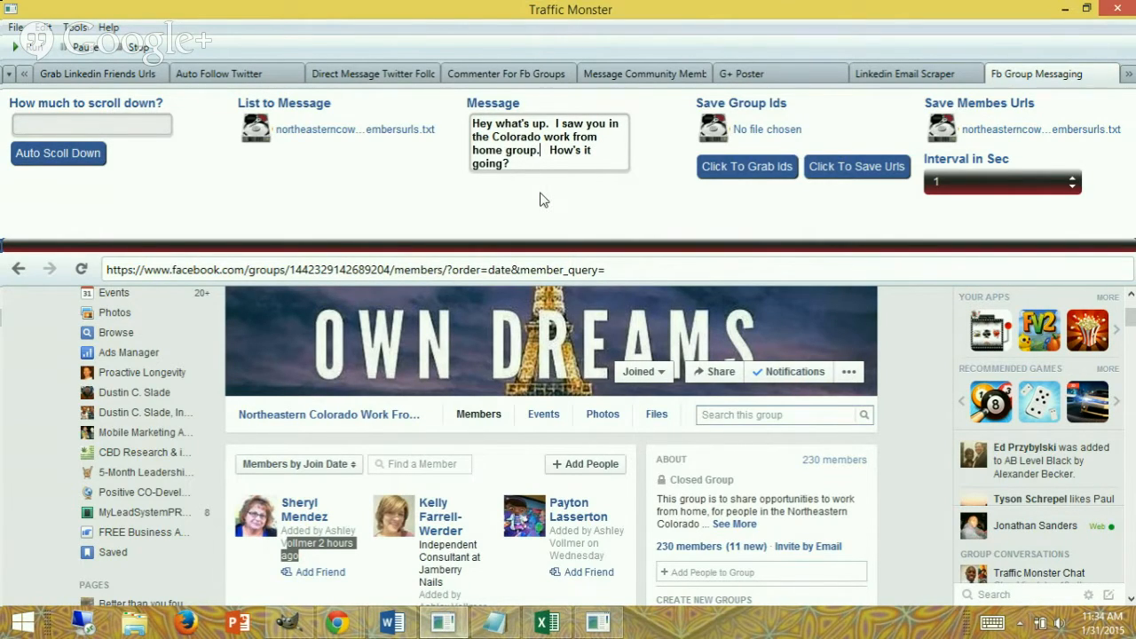
key("Enter")
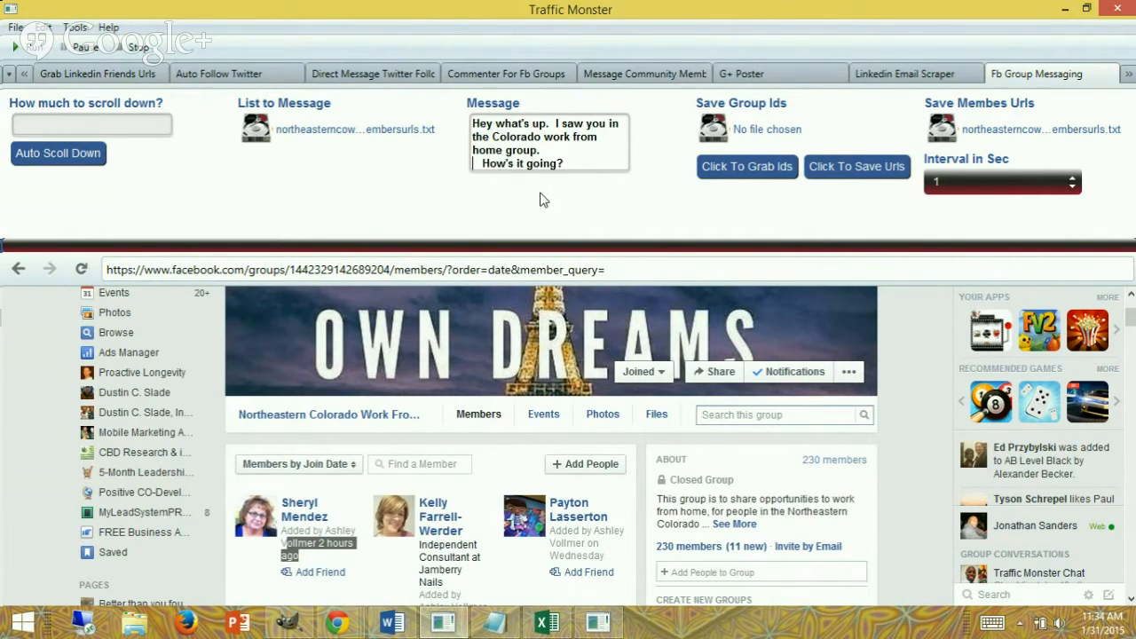
scroll("down", 3)
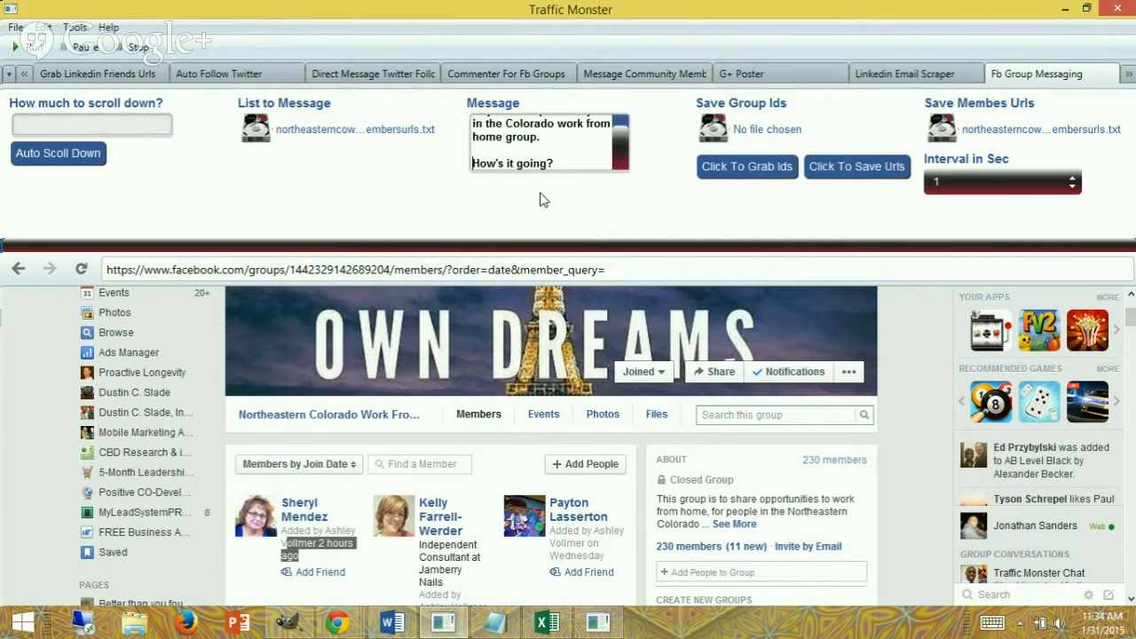
mouse_move(701, 220)
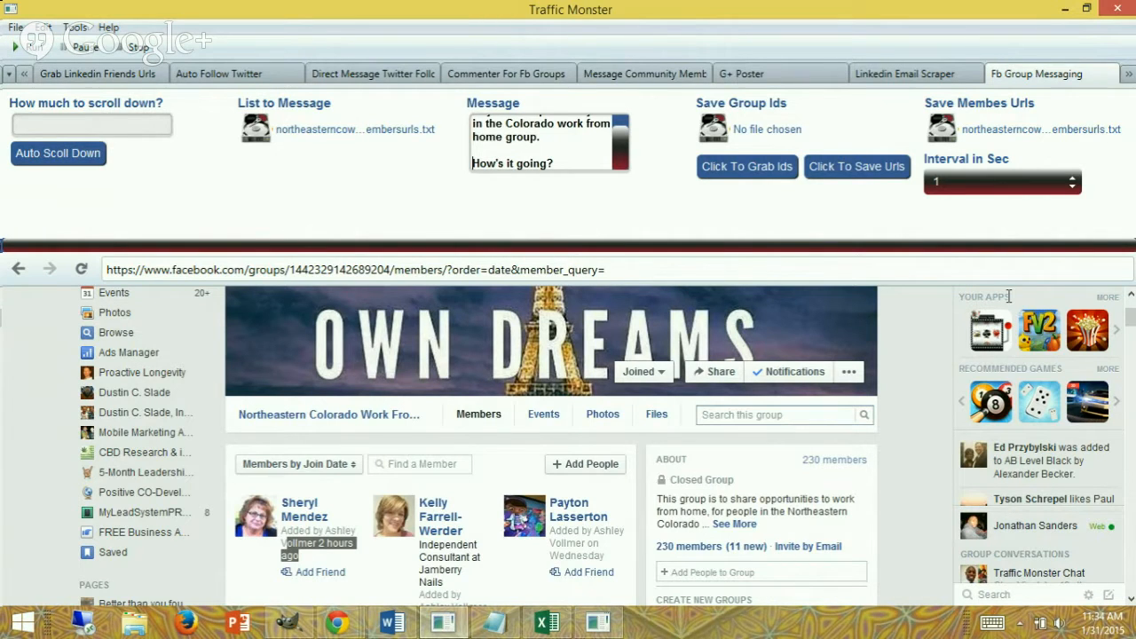
- Select the northeastern members URL file in the Desktop file picker and bring up its context menu
scroll("down", 3)
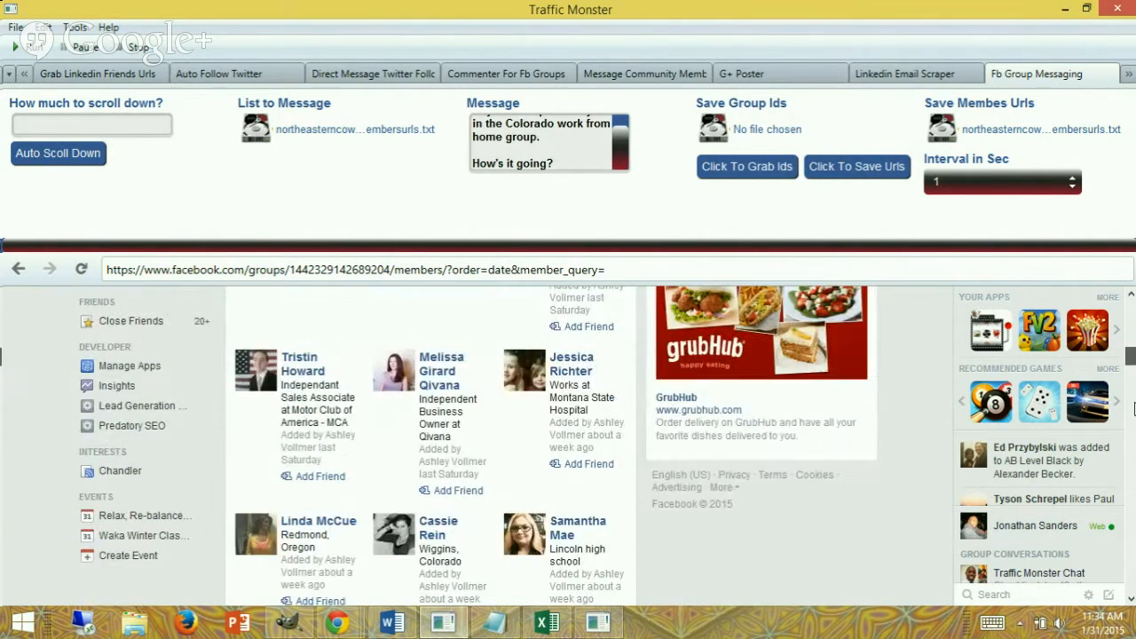
scroll("down", 3)
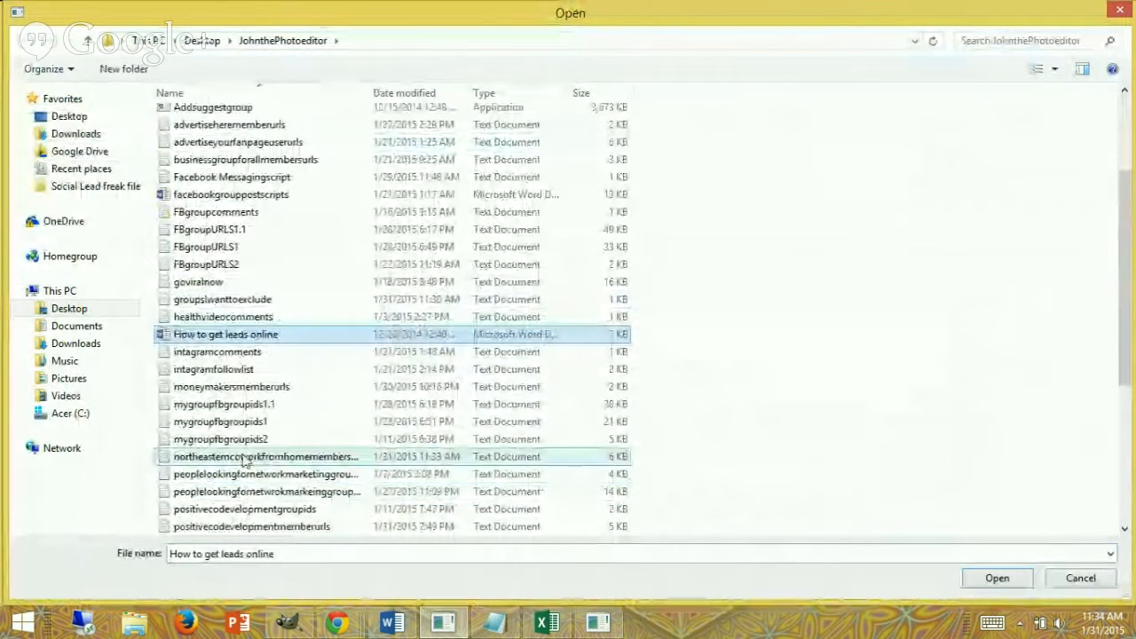
left_click(266, 456)
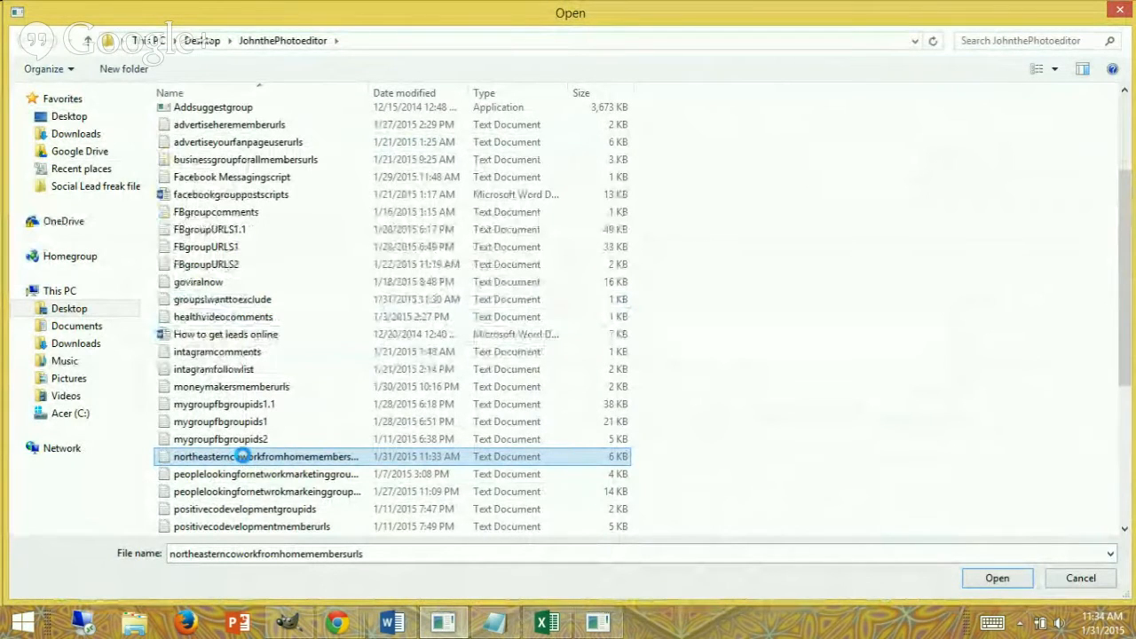
right_click(264, 454)
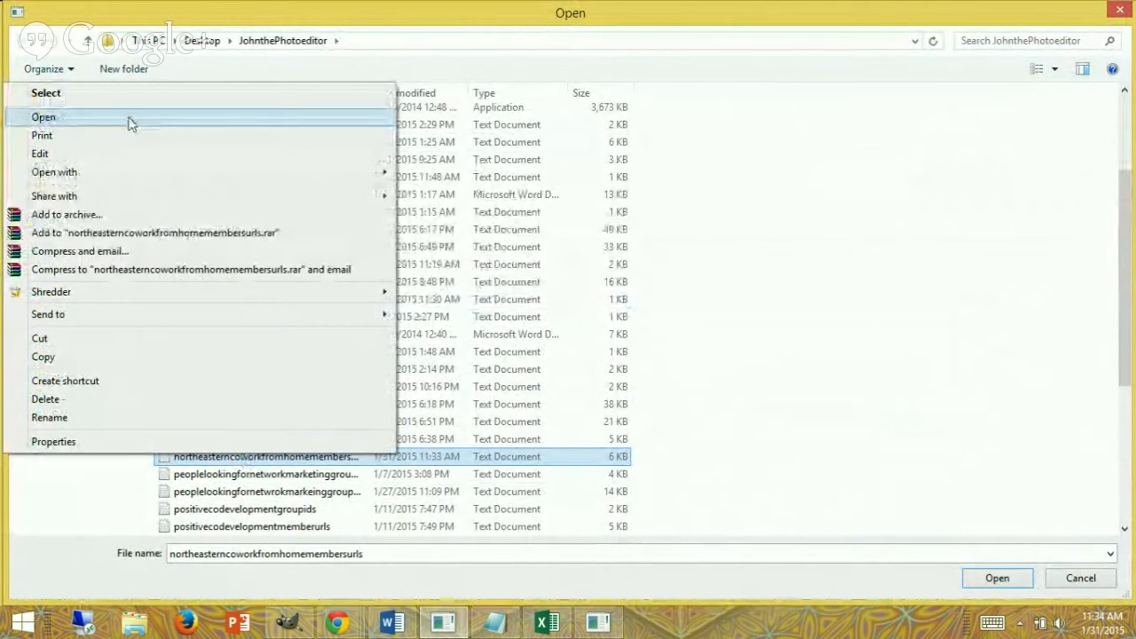
left_click(43, 117)
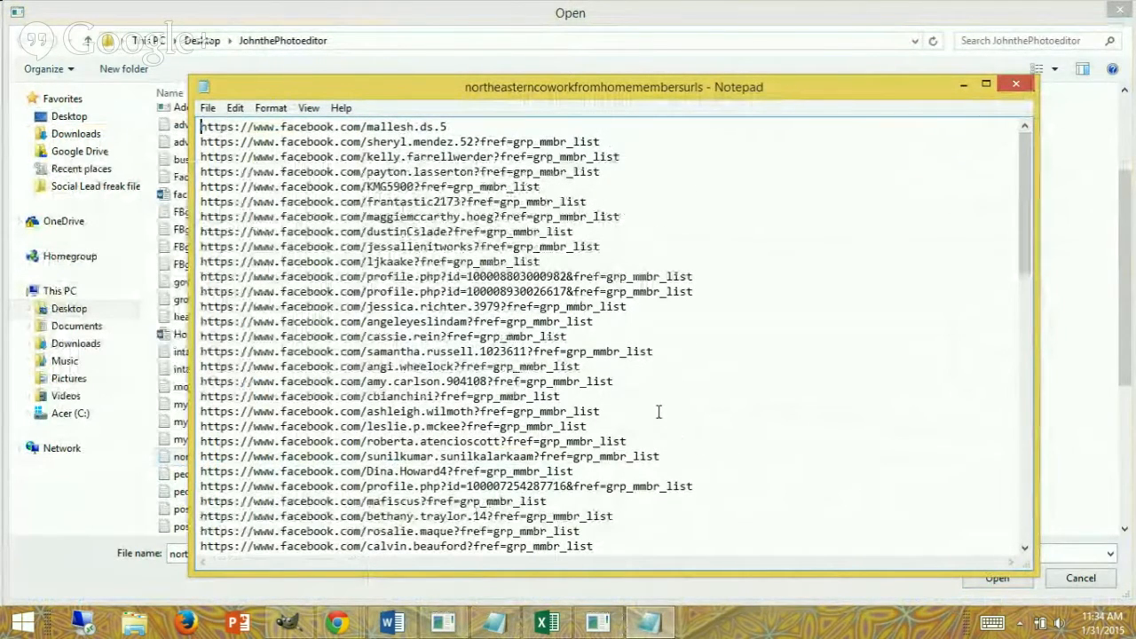
key("ctrl+a")
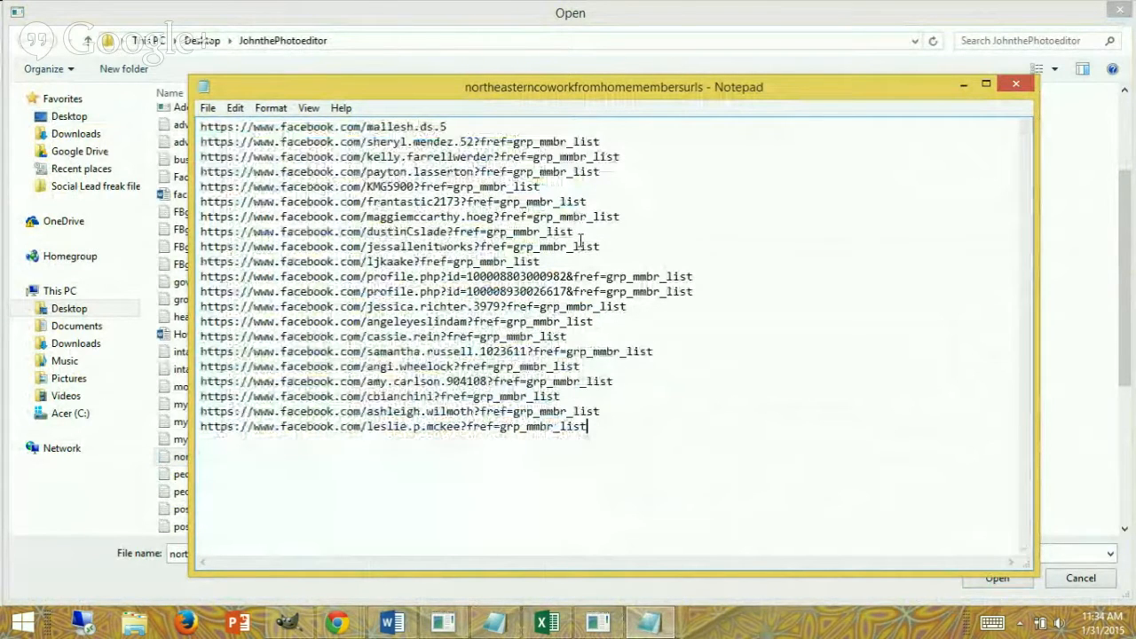
left_click(208, 109)
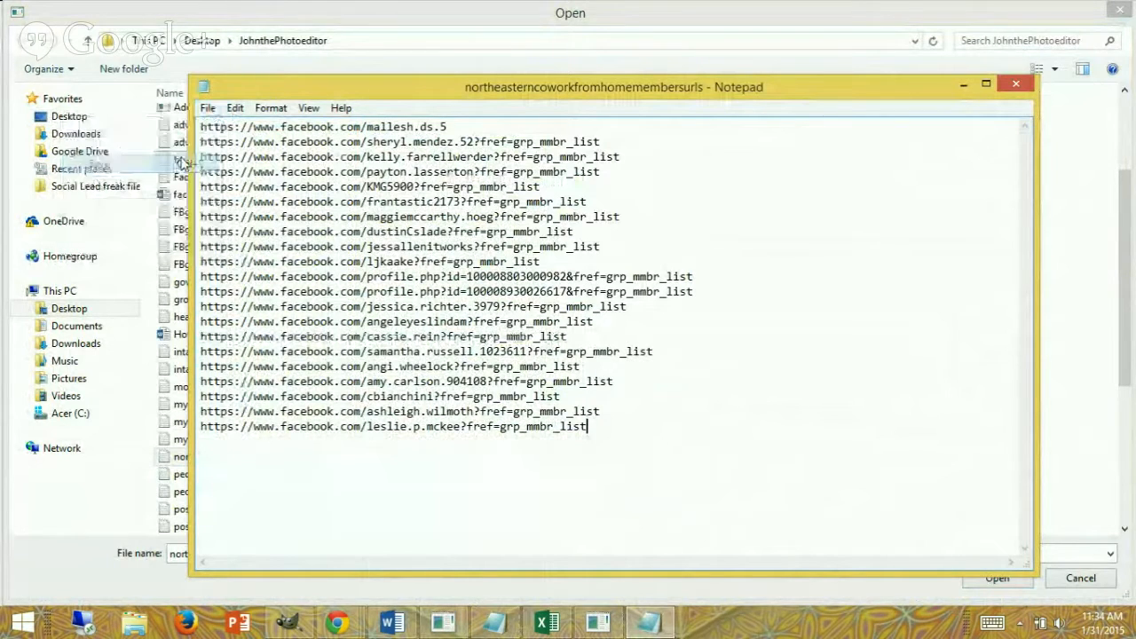
left_click(1015, 83)
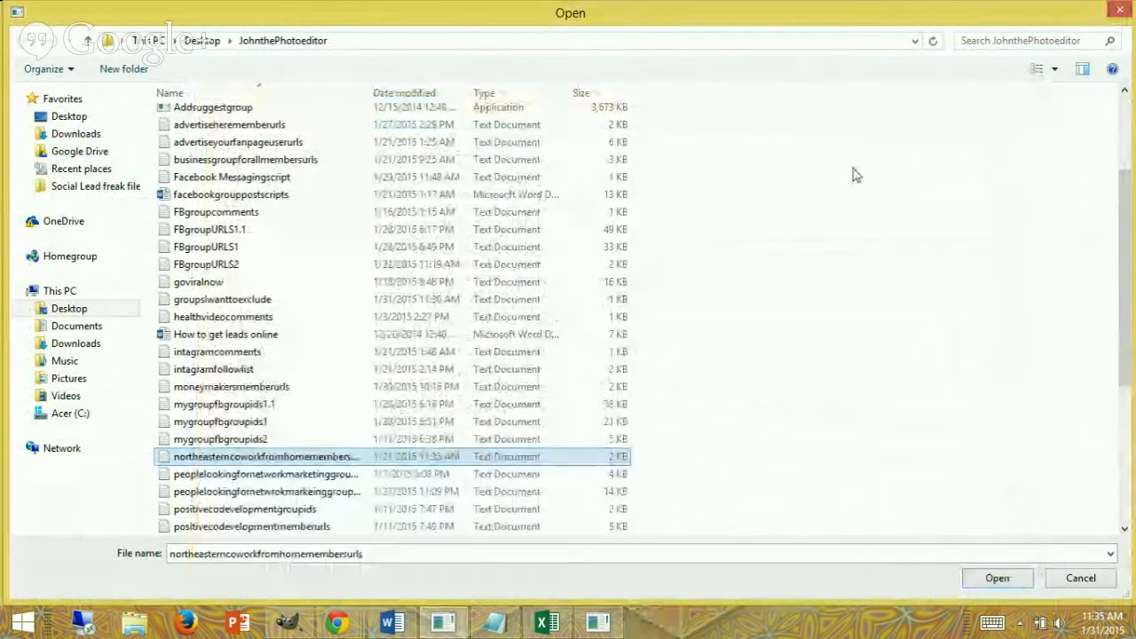
left_click(997, 579)
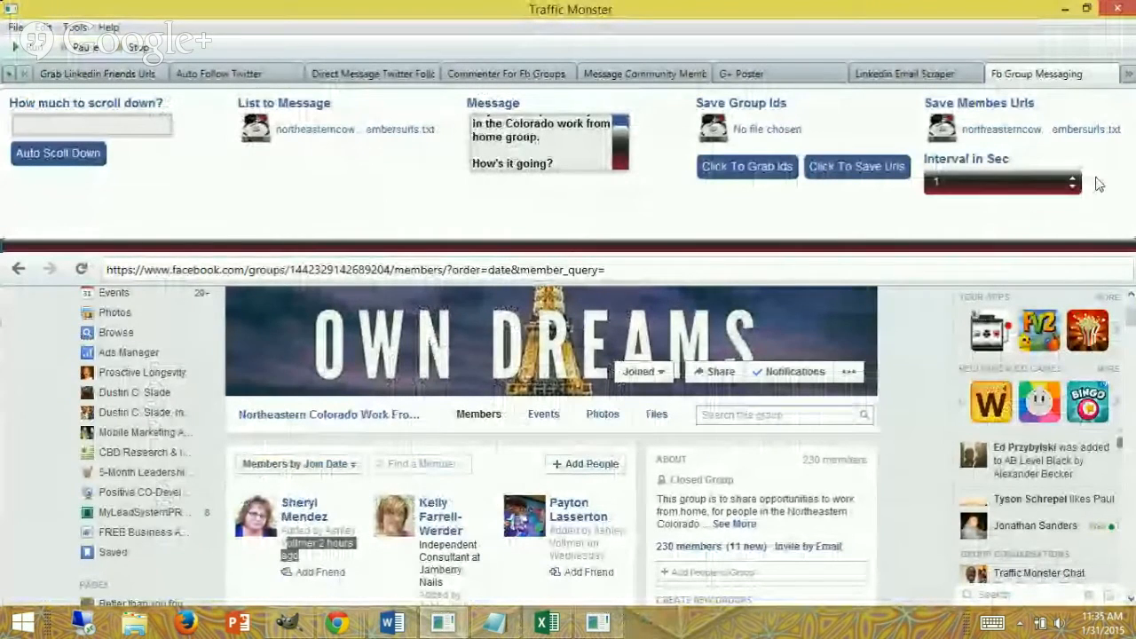
- Set the Interval in Sec to 5
left_click(1001, 181)
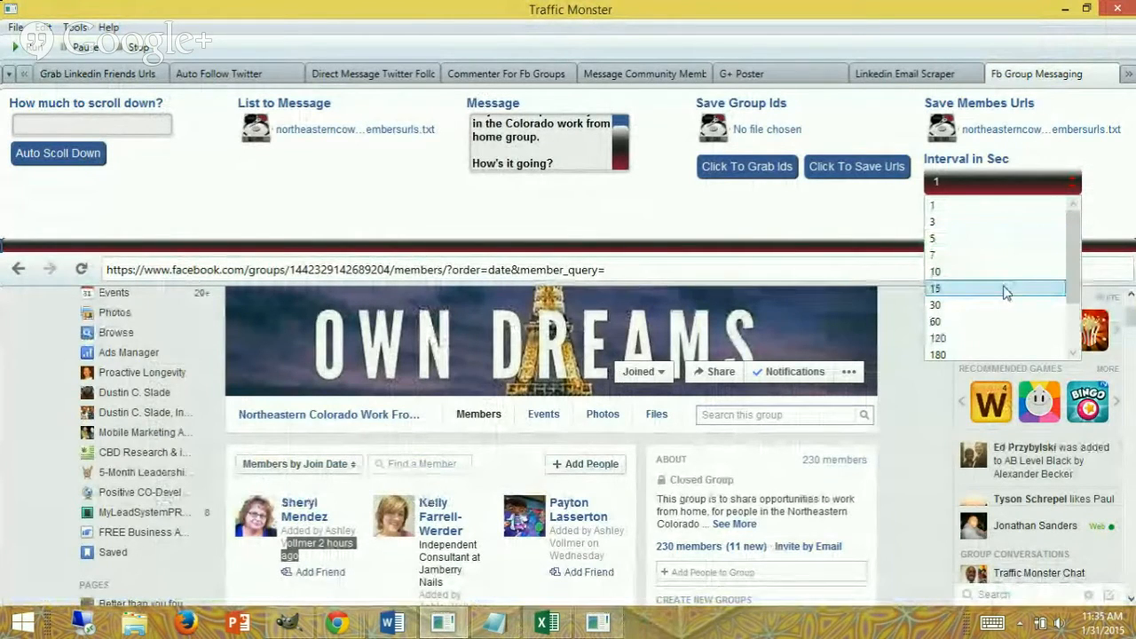
left_click(933, 238)
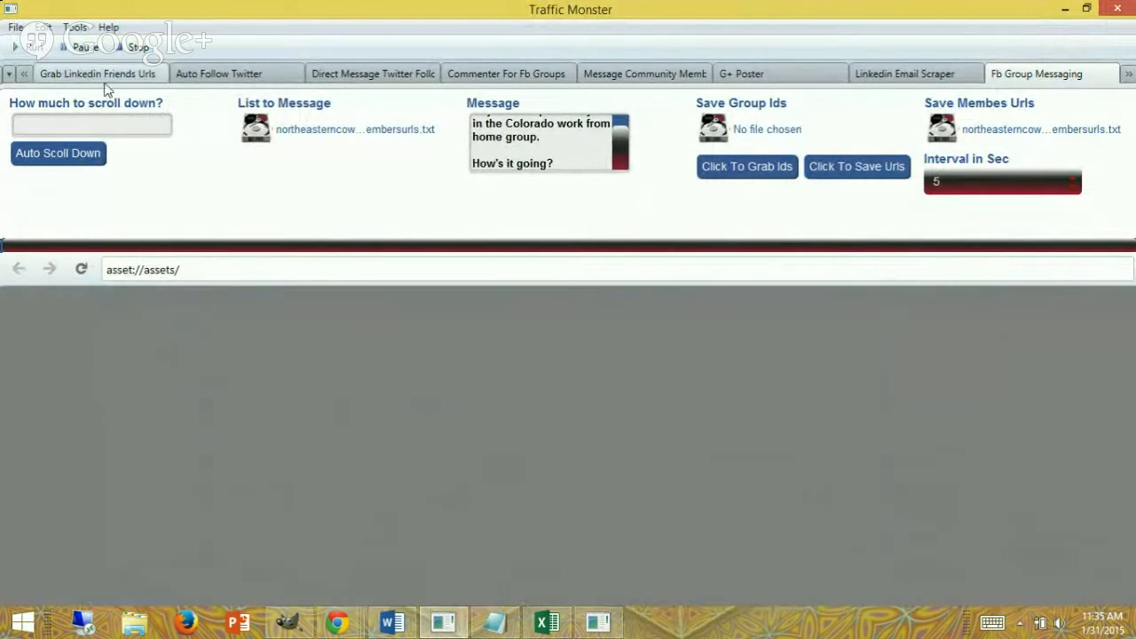
mouse_move(505, 227)
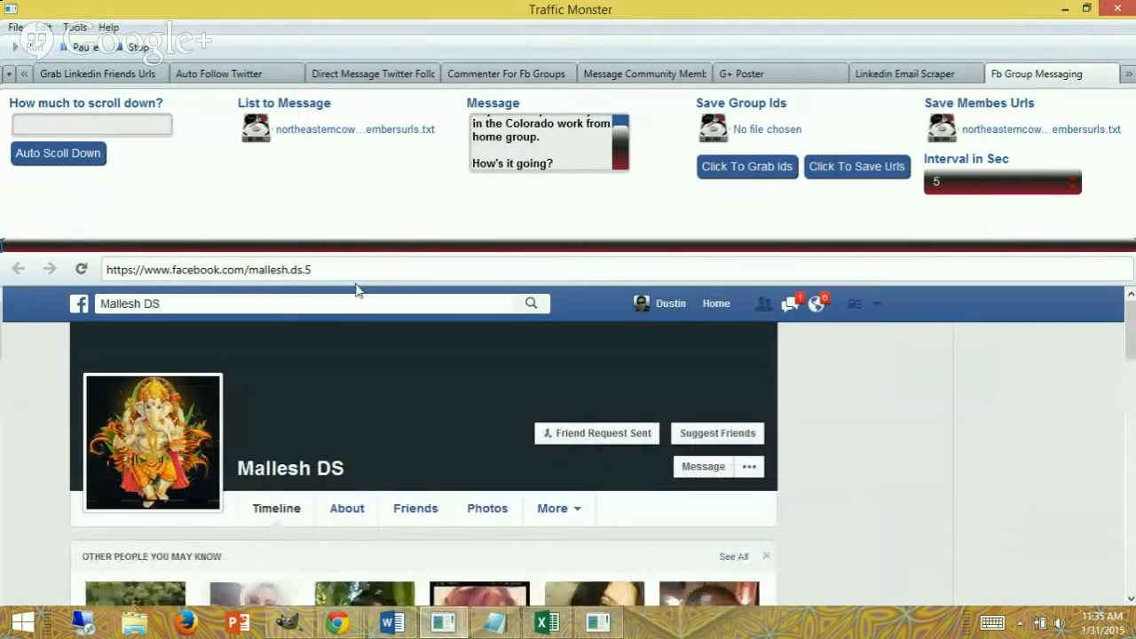
mouse_move(709, 493)
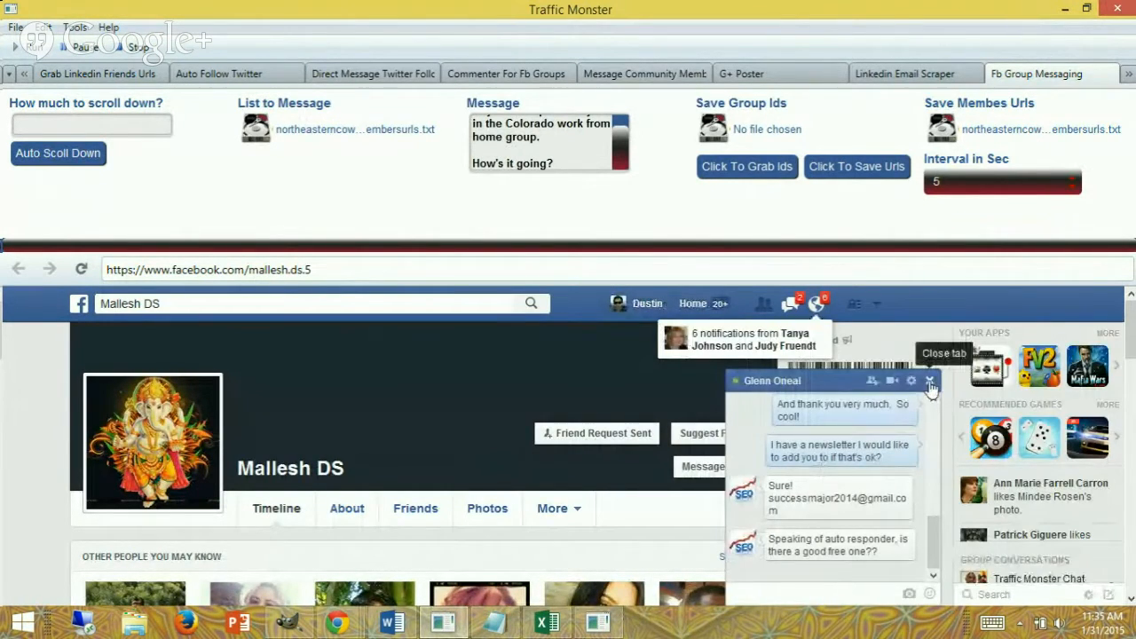
left_click(701, 464)
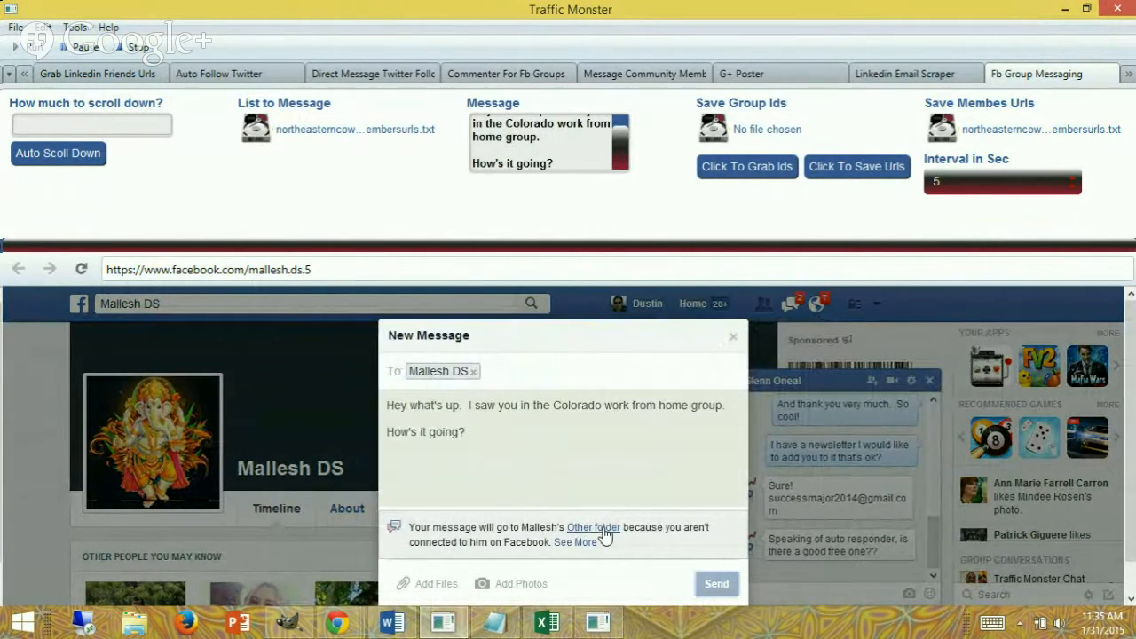
left_click(717, 582)
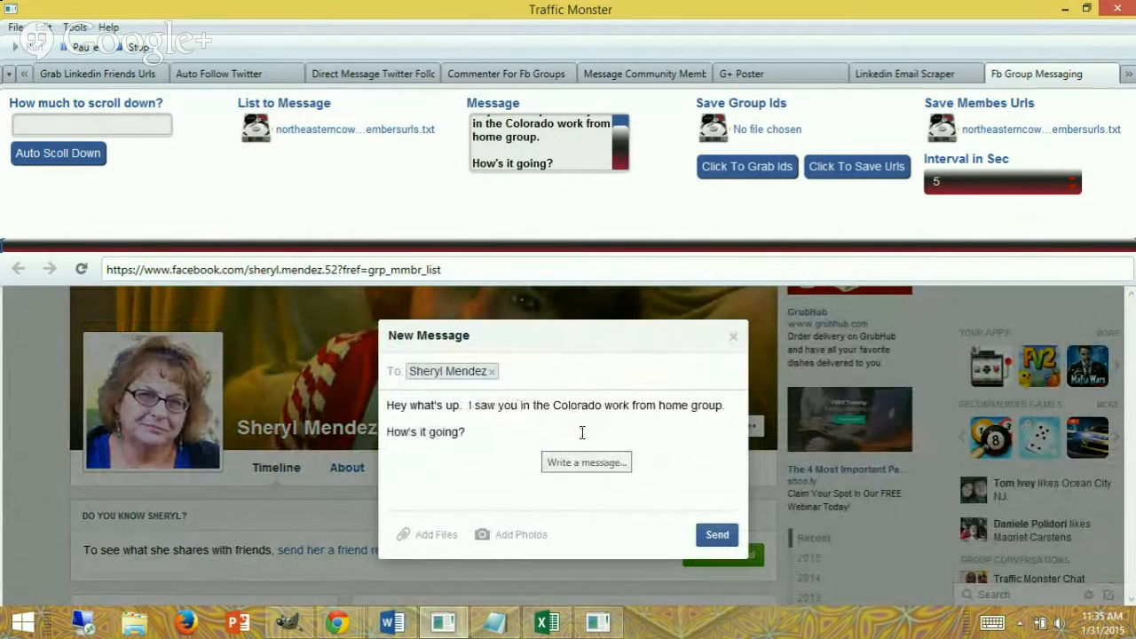
left_click(717, 534)
type("?")
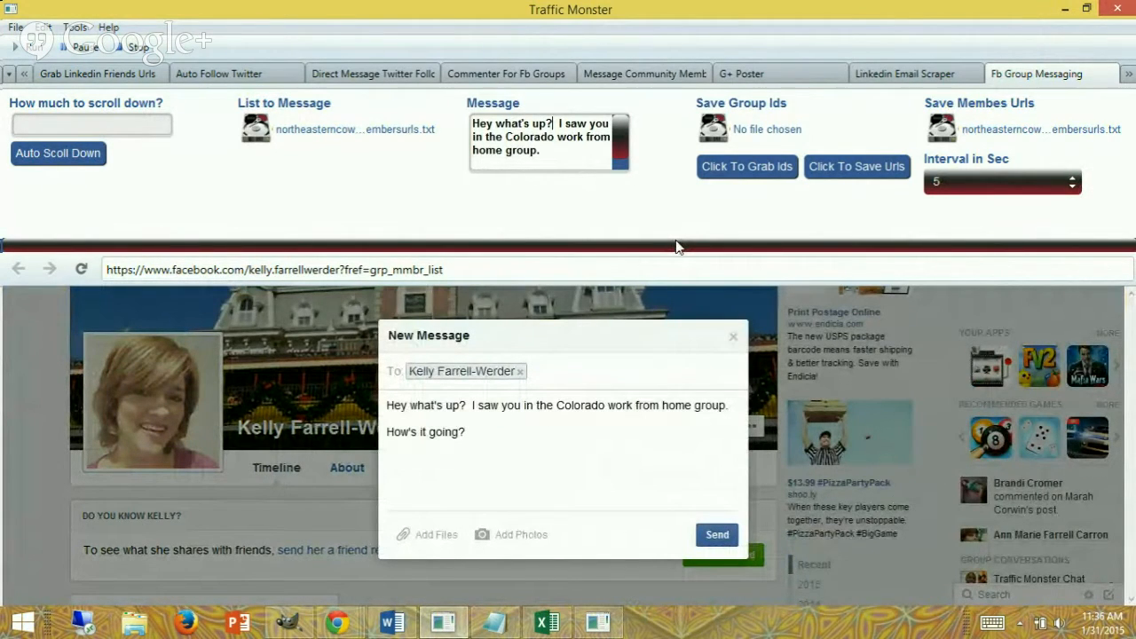
left_click(717, 534)
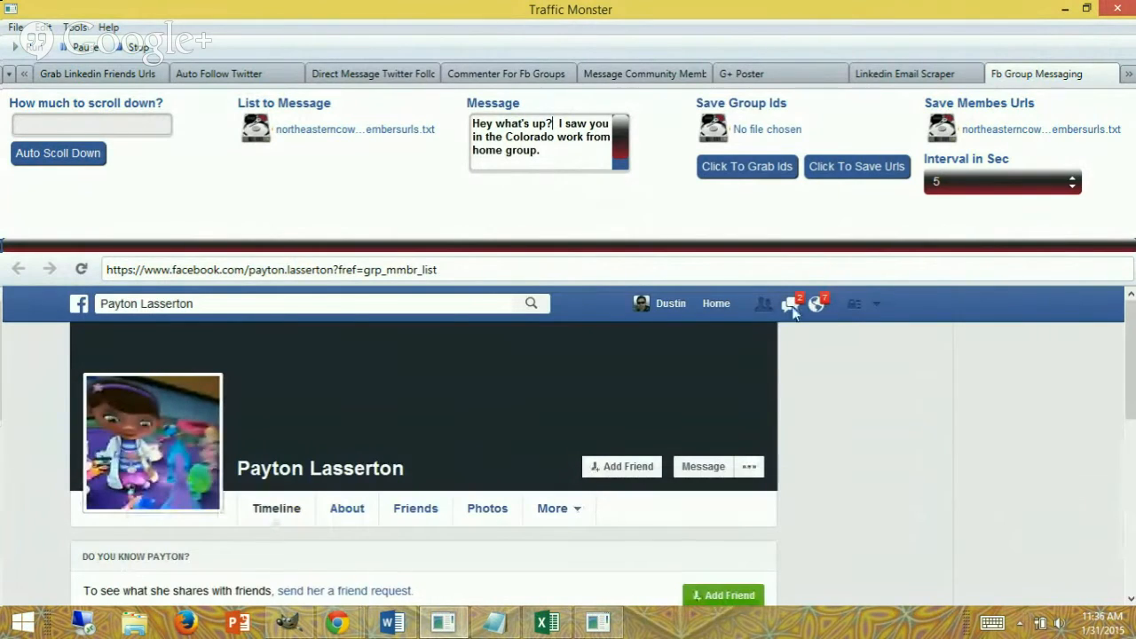
mouse_move(815, 303)
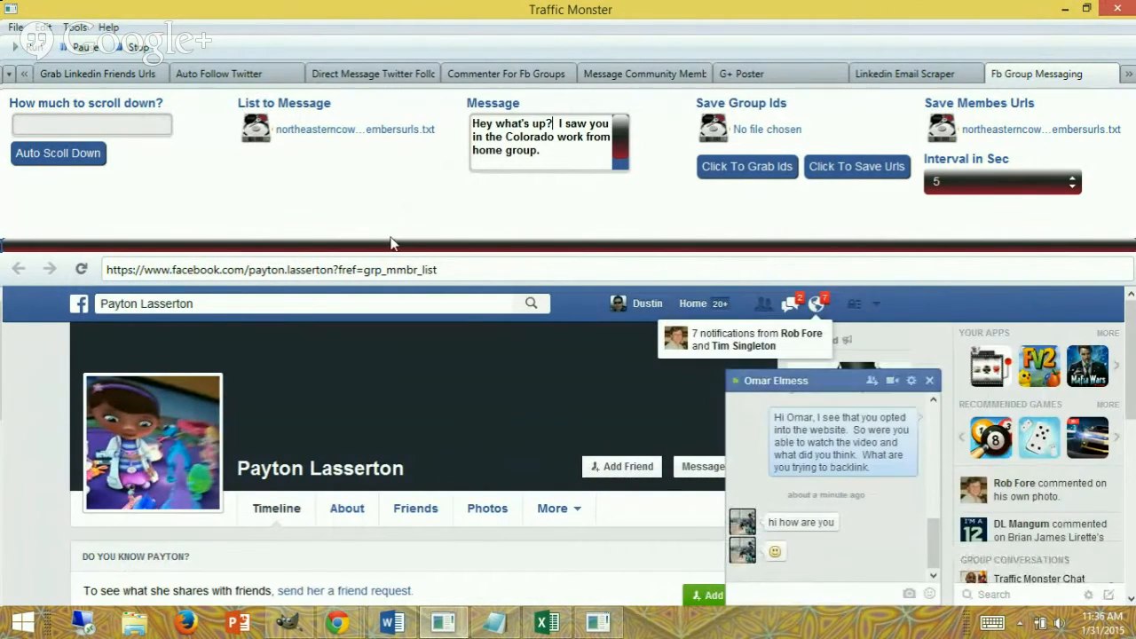
left_click(701, 465)
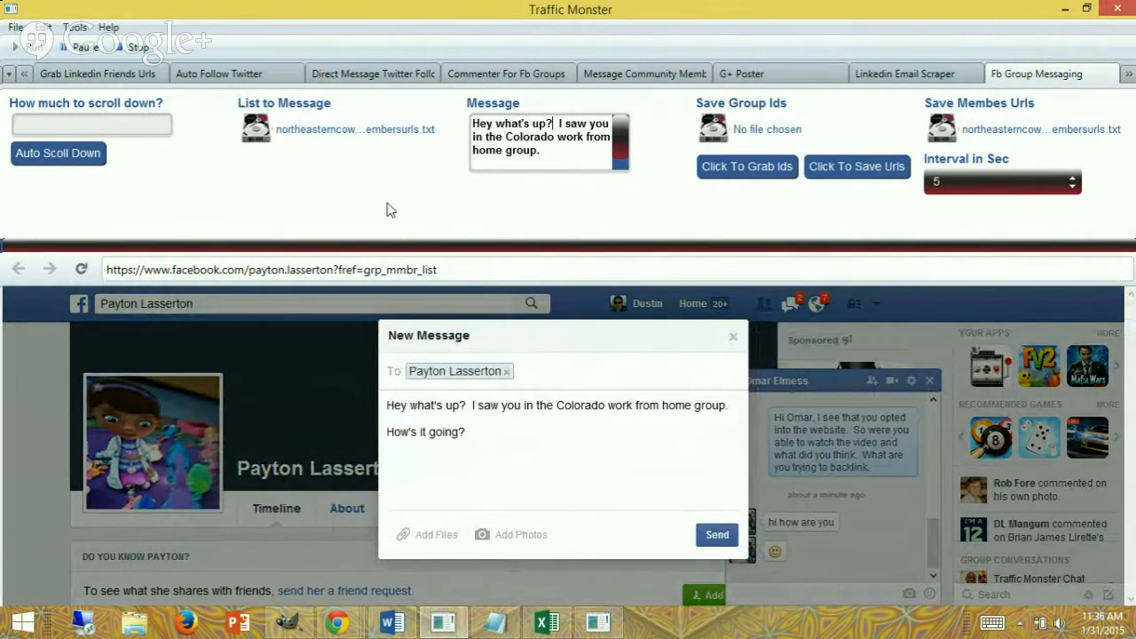
left_click(717, 534)
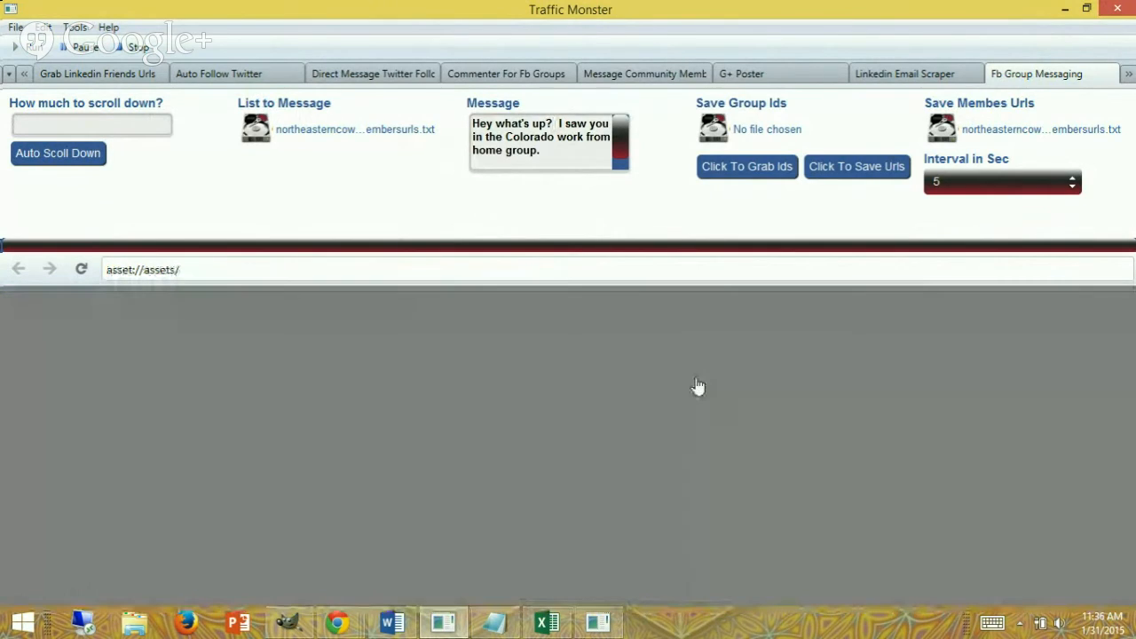
mouse_move(894, 447)
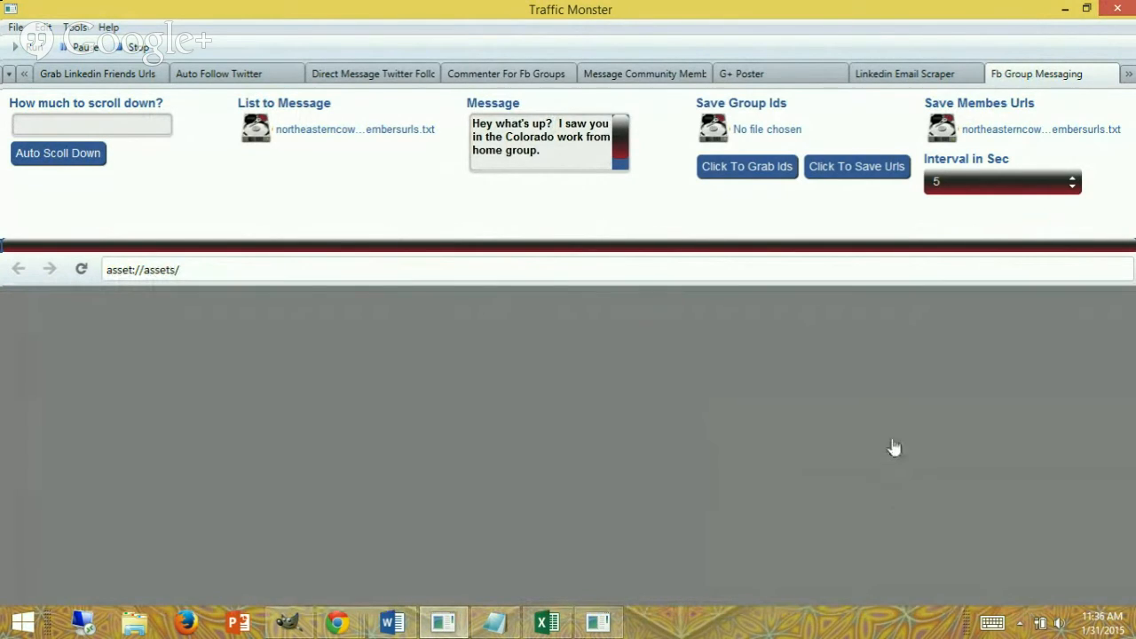